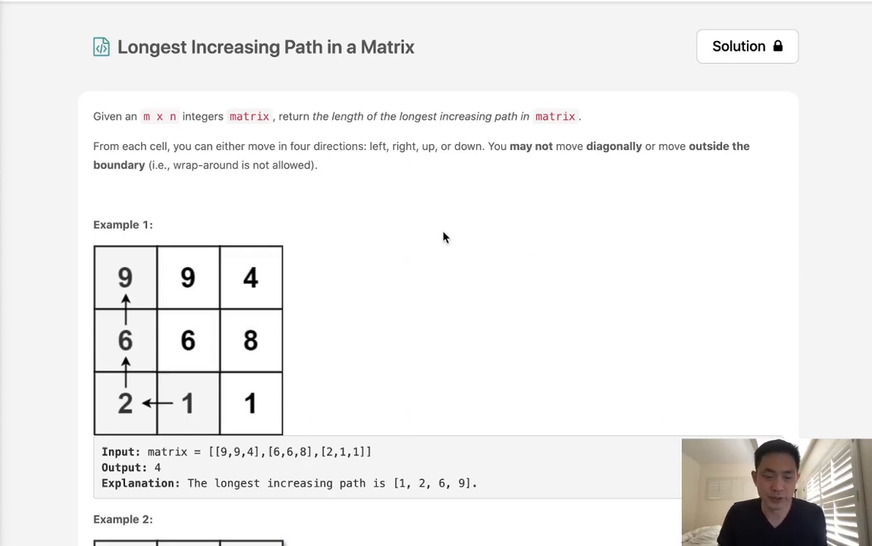
mouse_move(268, 89)
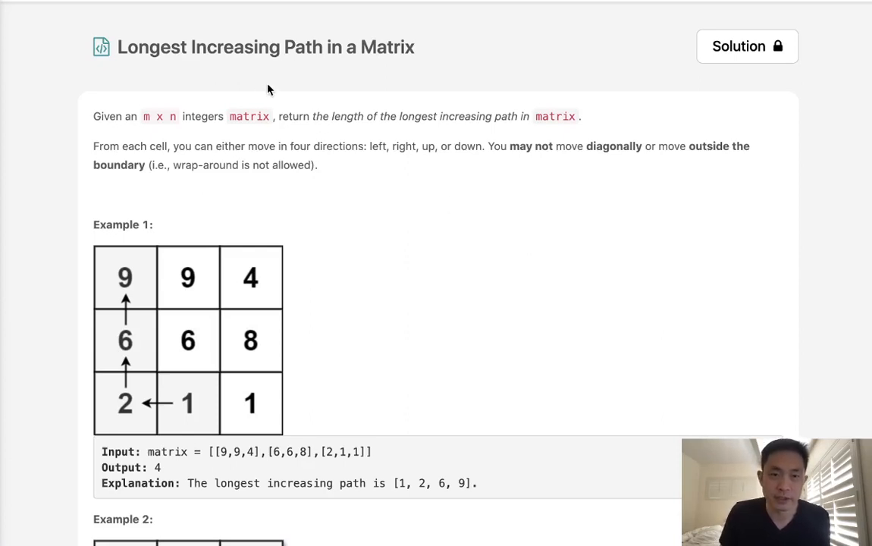
mouse_move(220, 146)
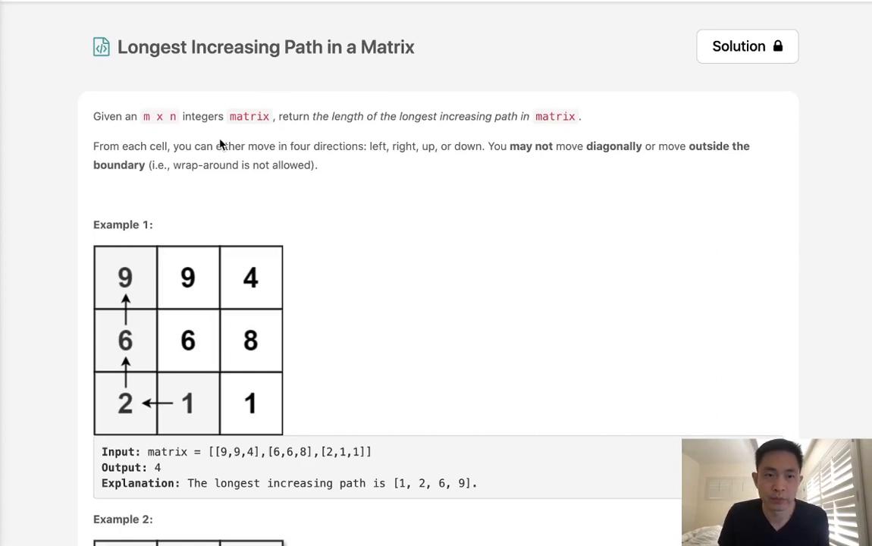
mouse_move(331, 125)
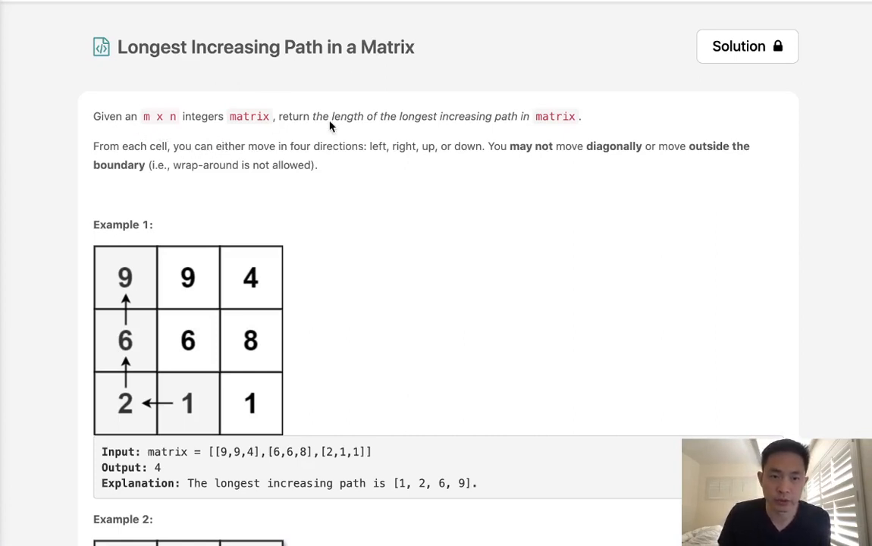
mouse_move(449, 127)
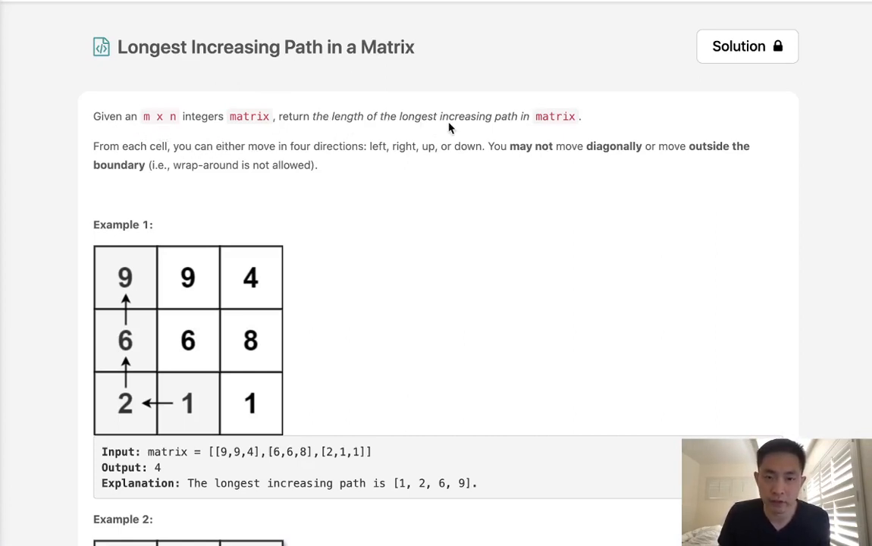
mouse_move(55, 176)
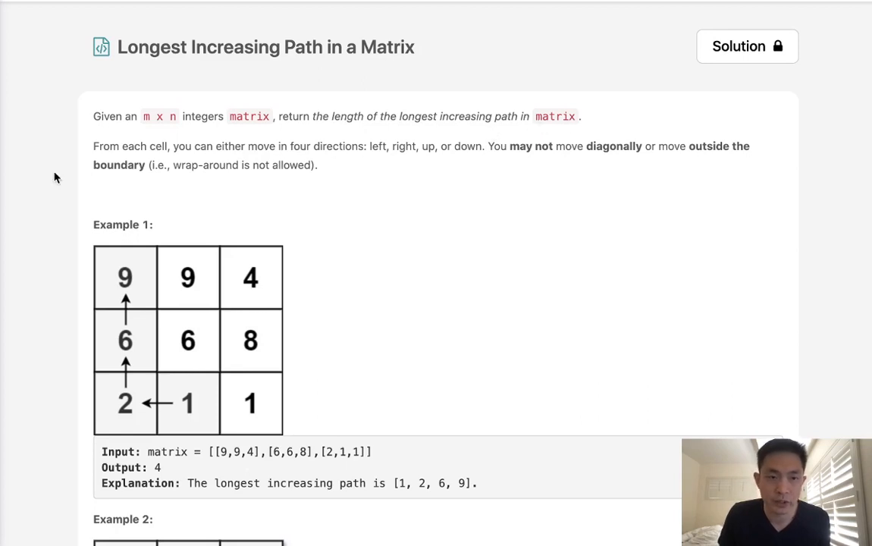
mouse_move(306, 154)
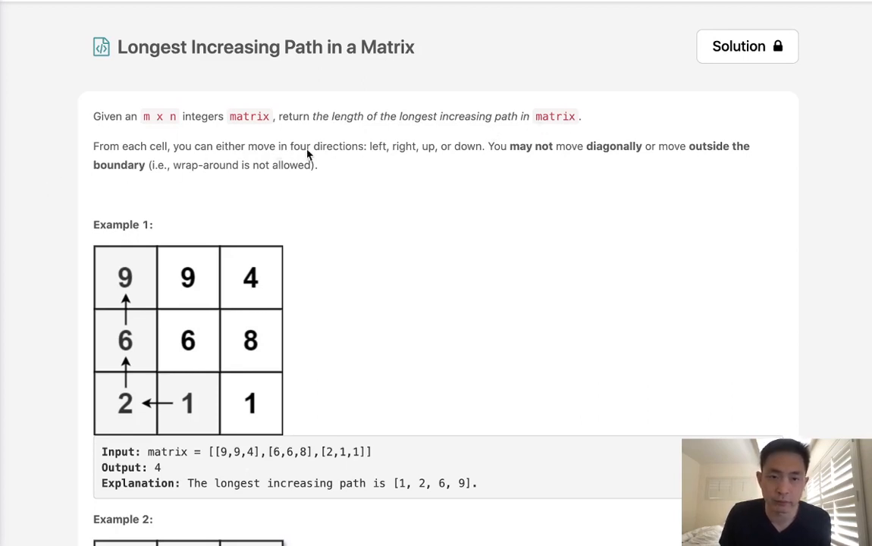
mouse_move(485, 160)
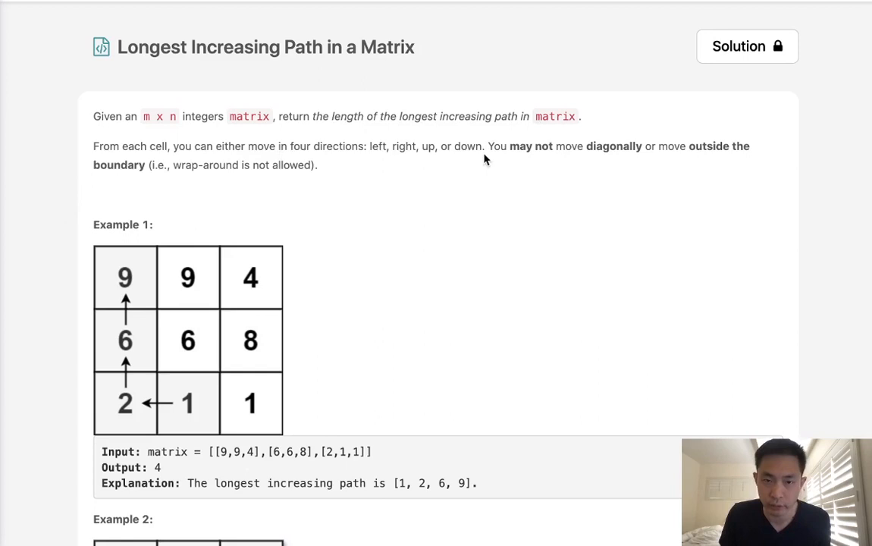
mouse_move(679, 164)
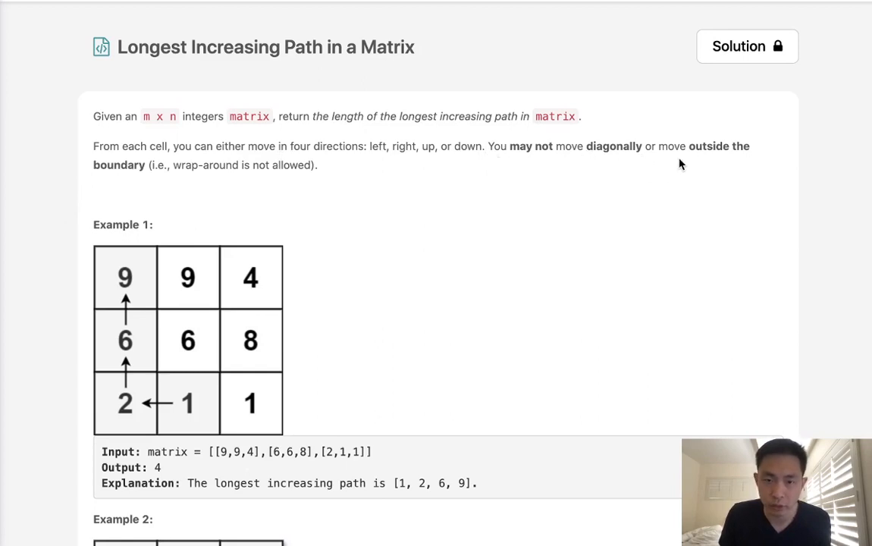
- Store the matrix dimensions as M,N = len(matrix),len(matrix[0])
scroll("down", 3)
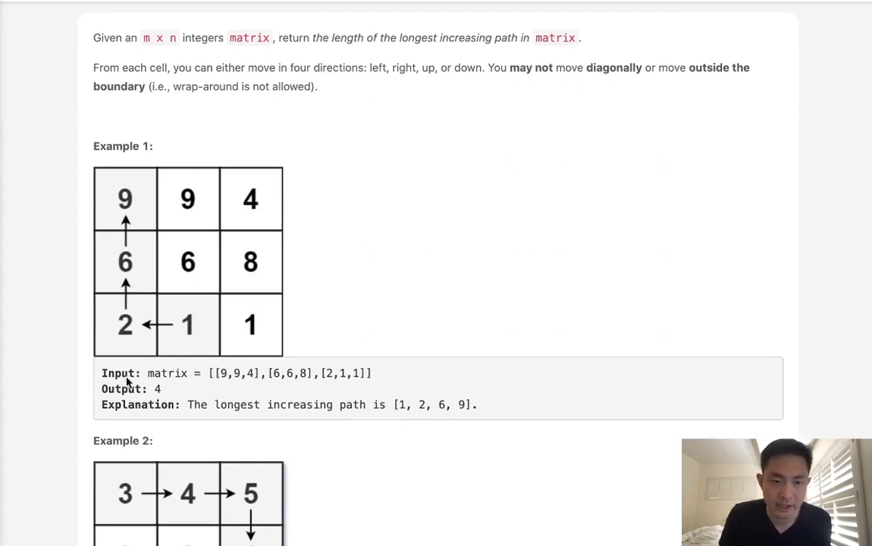
scroll("down", 3)
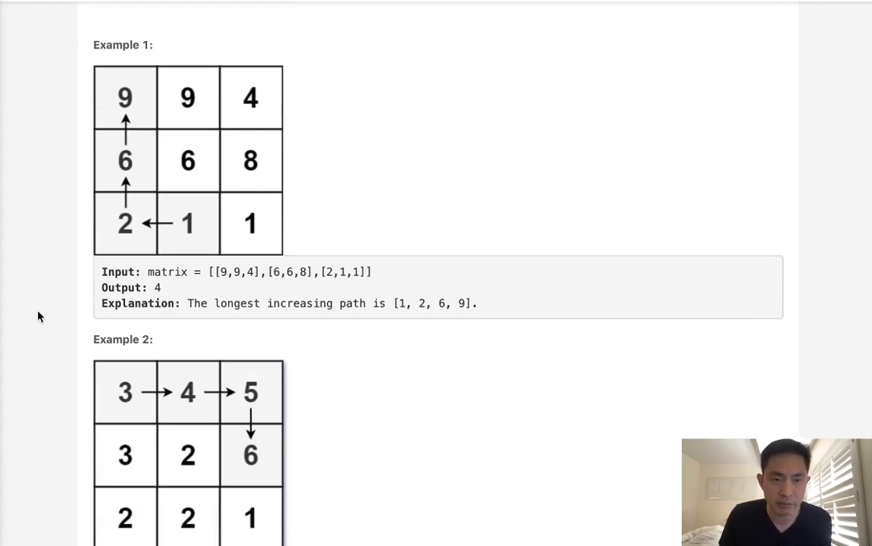
mouse_move(185, 164)
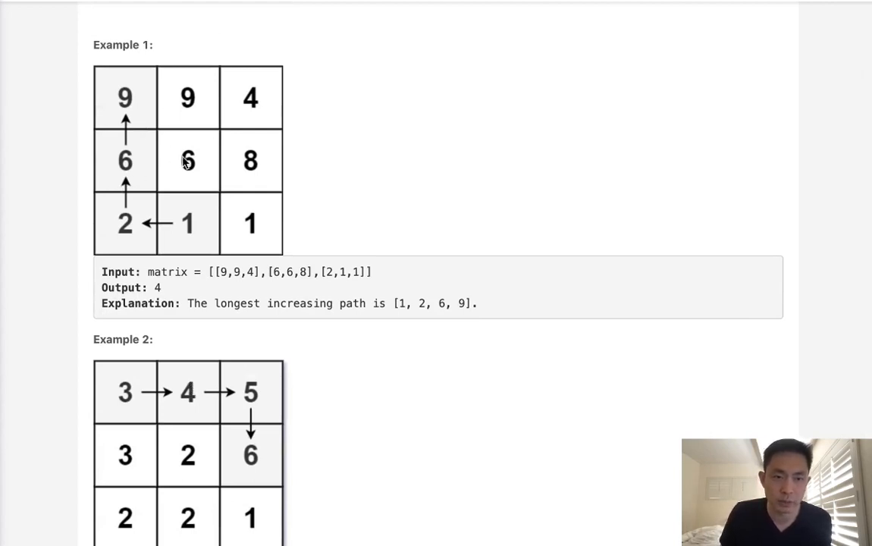
mouse_move(140, 114)
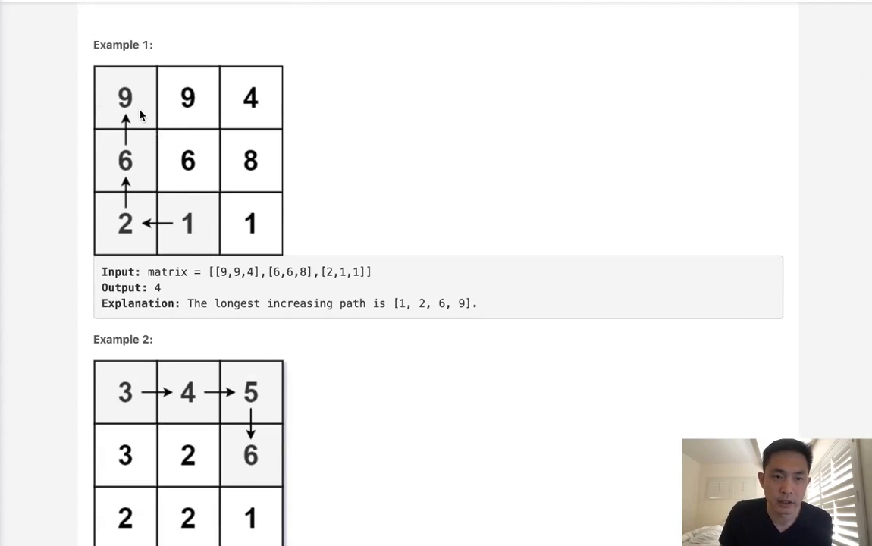
mouse_move(159, 109)
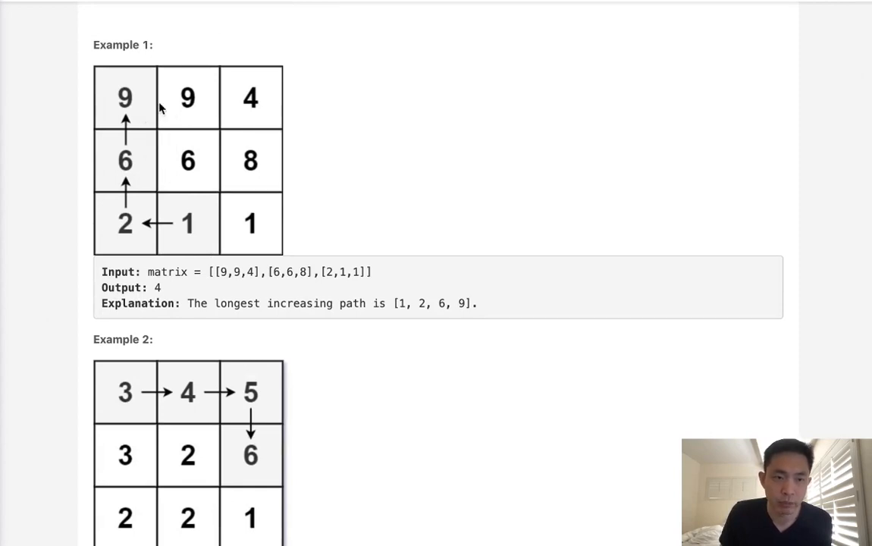
mouse_move(133, 92)
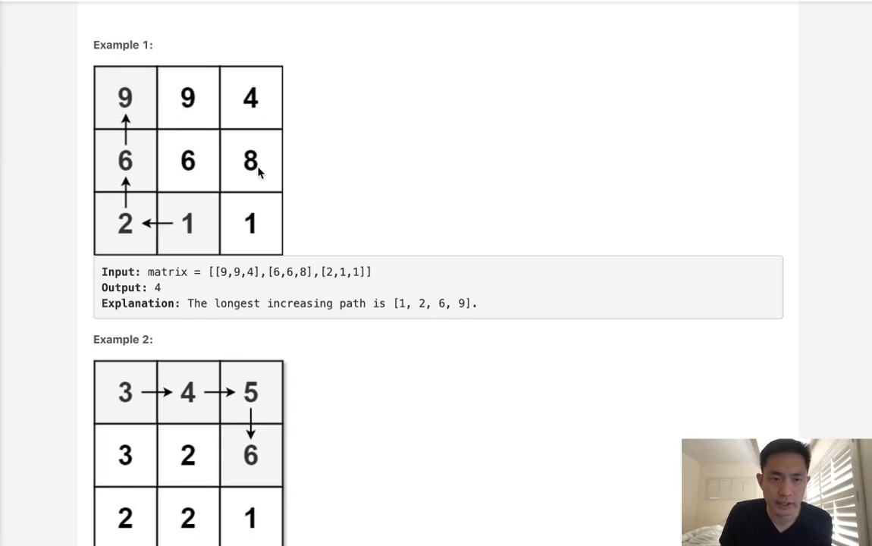
mouse_move(133, 159)
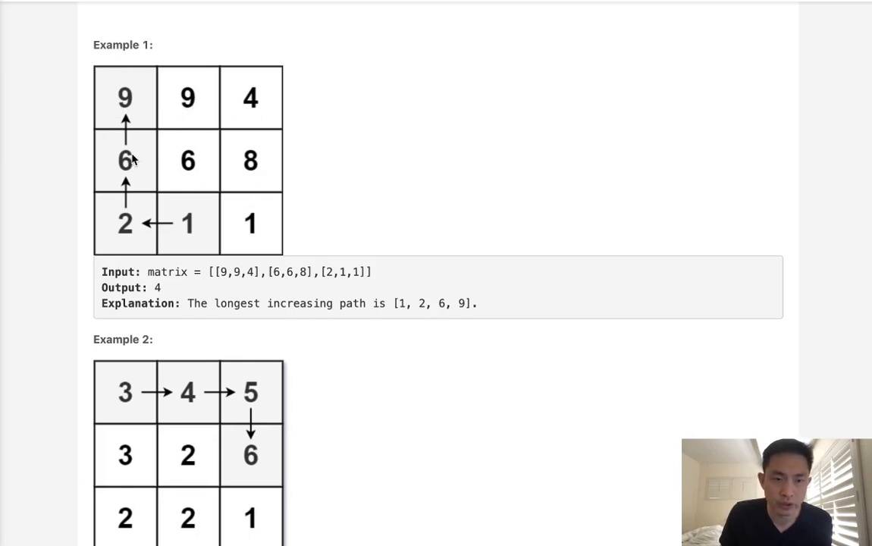
mouse_move(132, 170)
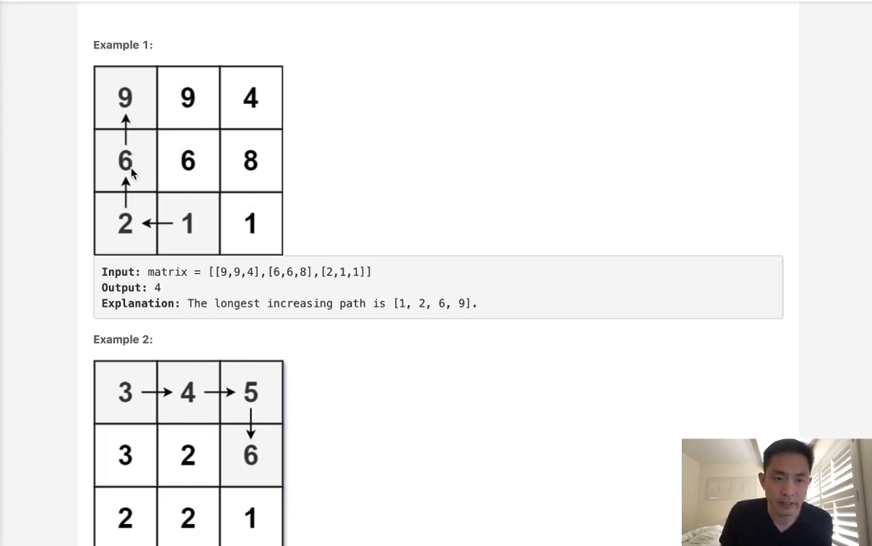
mouse_move(143, 144)
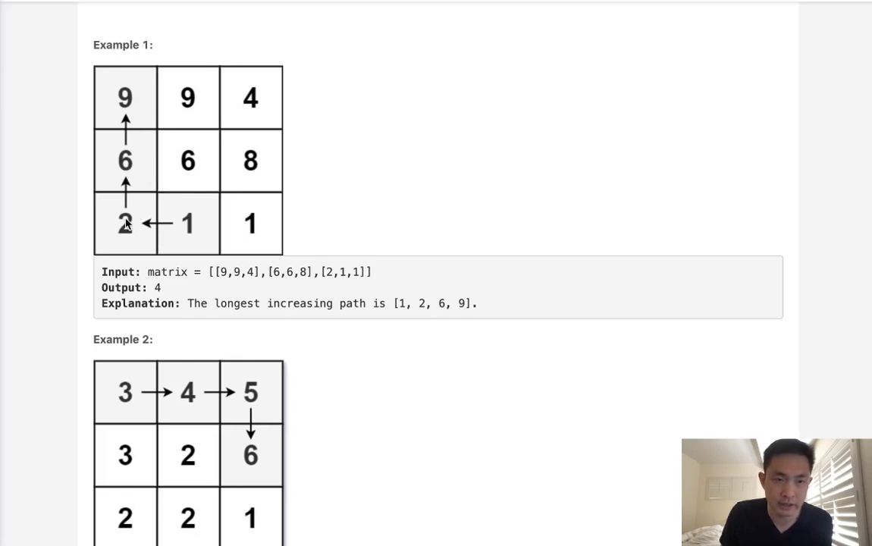
mouse_move(195, 261)
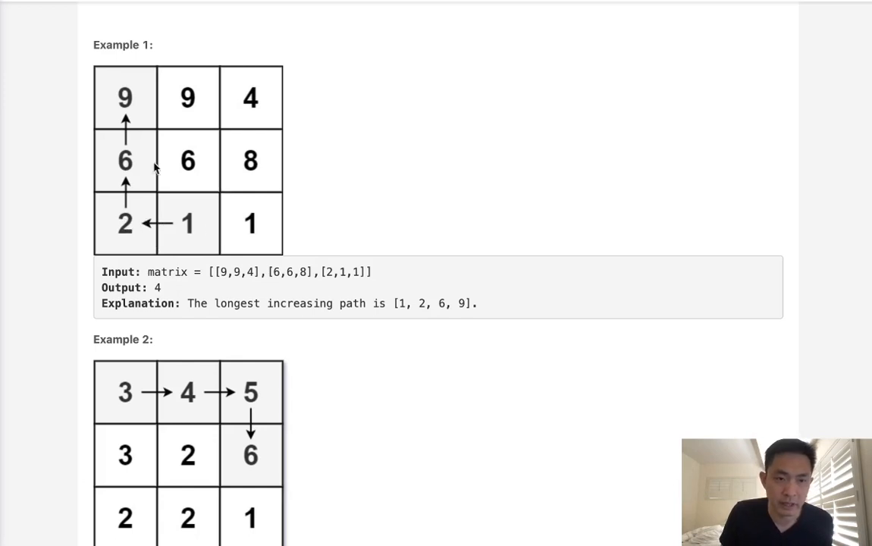
mouse_move(137, 180)
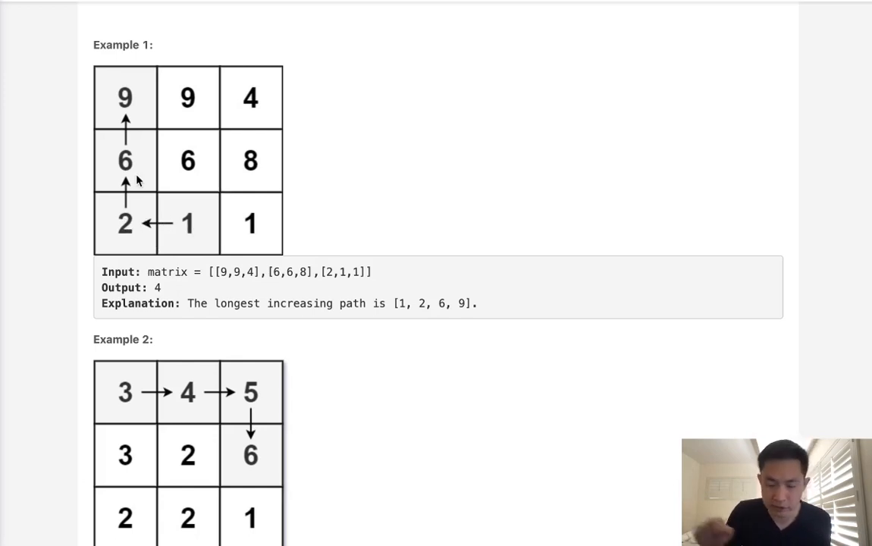
mouse_move(179, 131)
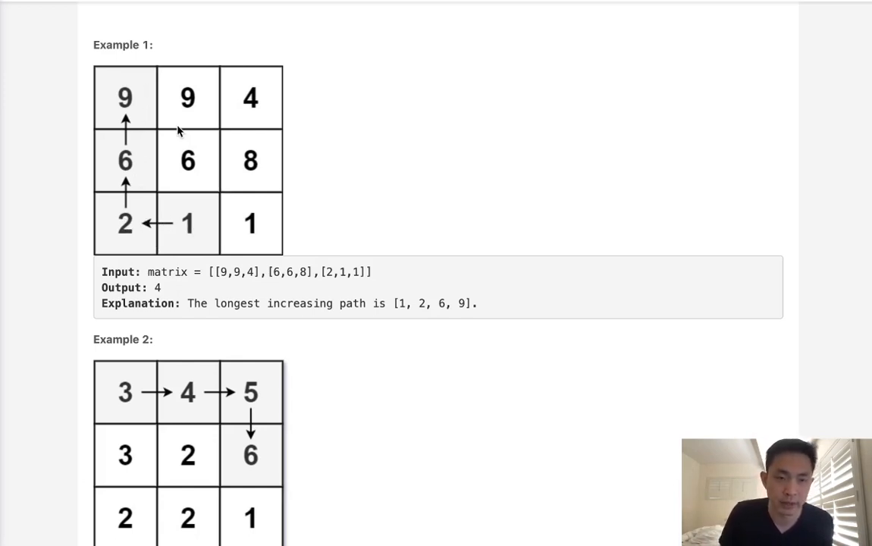
mouse_move(160, 115)
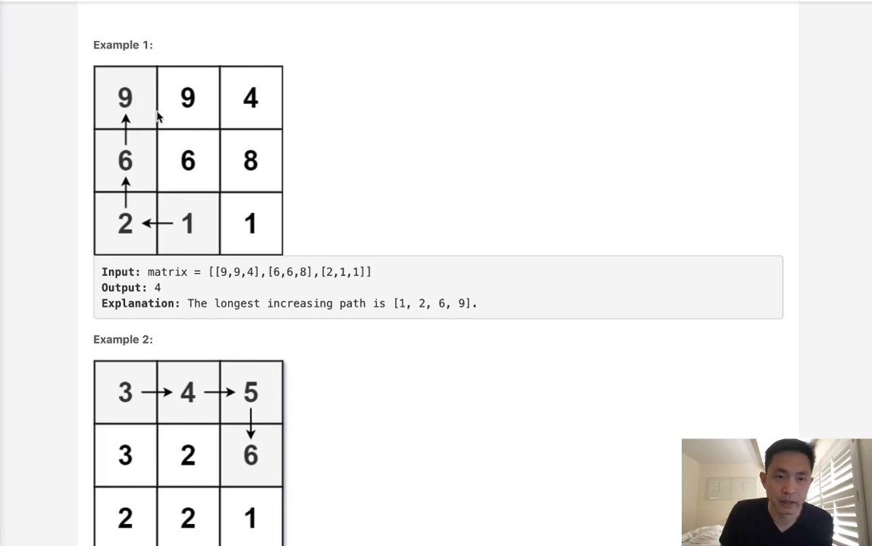
mouse_move(248, 121)
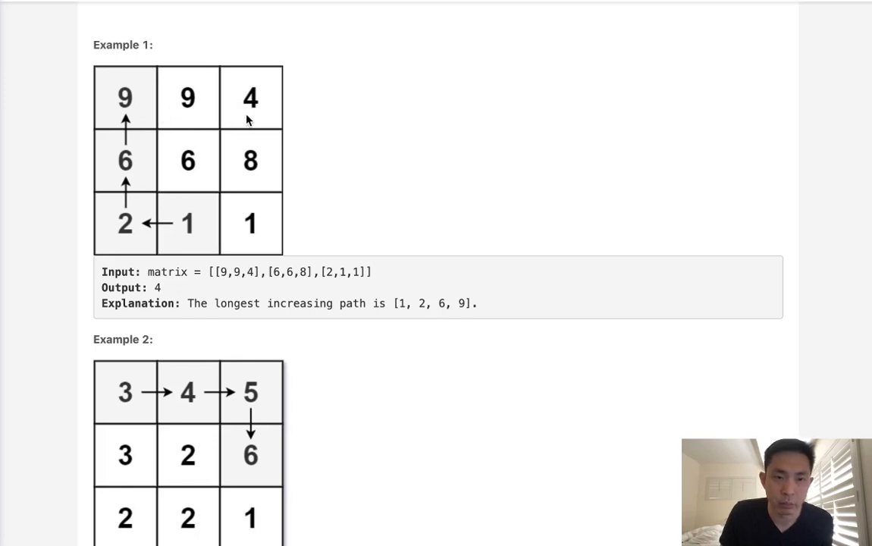
mouse_move(209, 118)
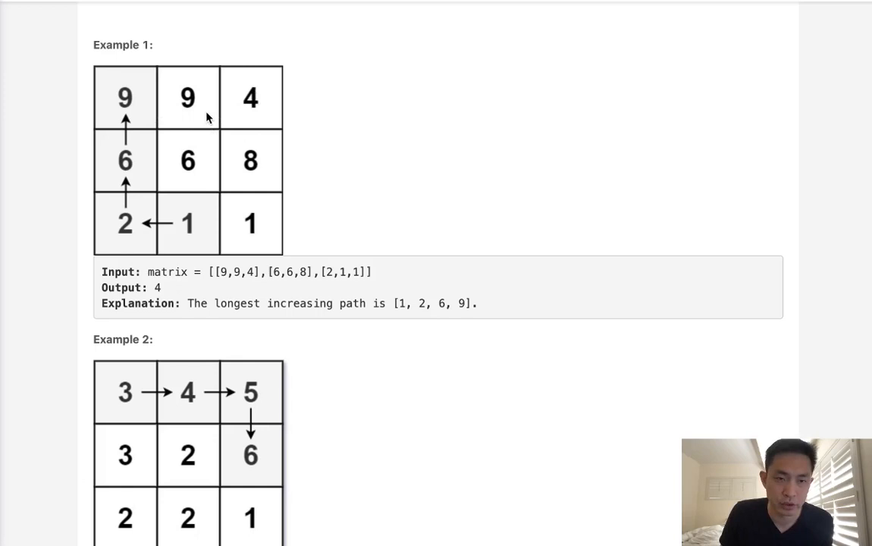
mouse_move(129, 129)
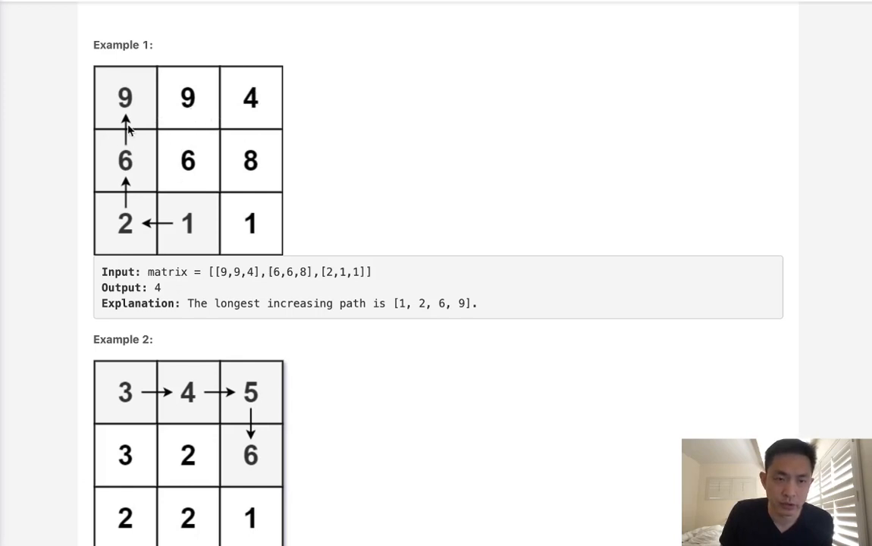
mouse_move(125, 160)
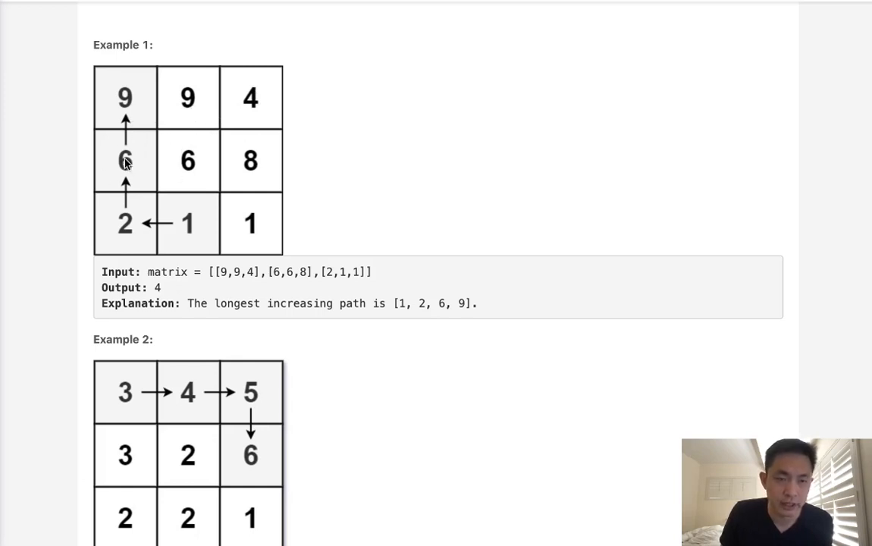
mouse_move(131, 167)
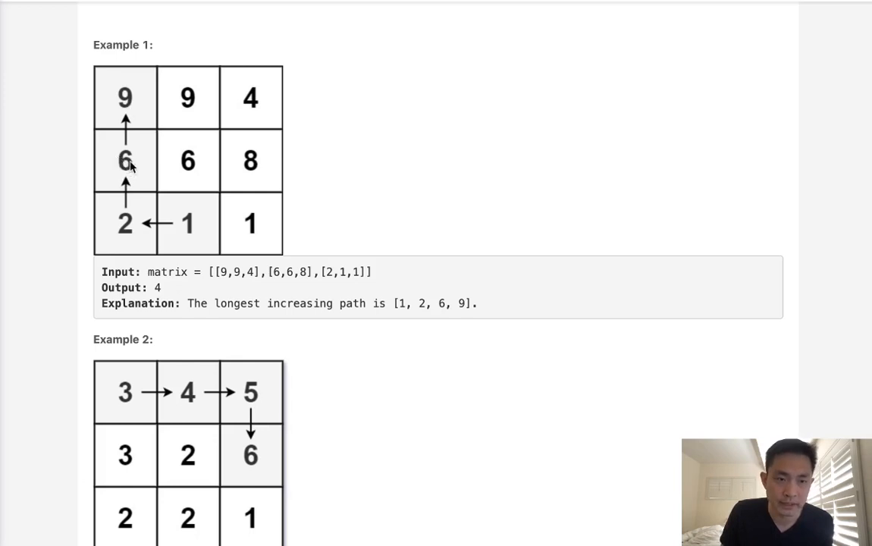
mouse_move(99, 122)
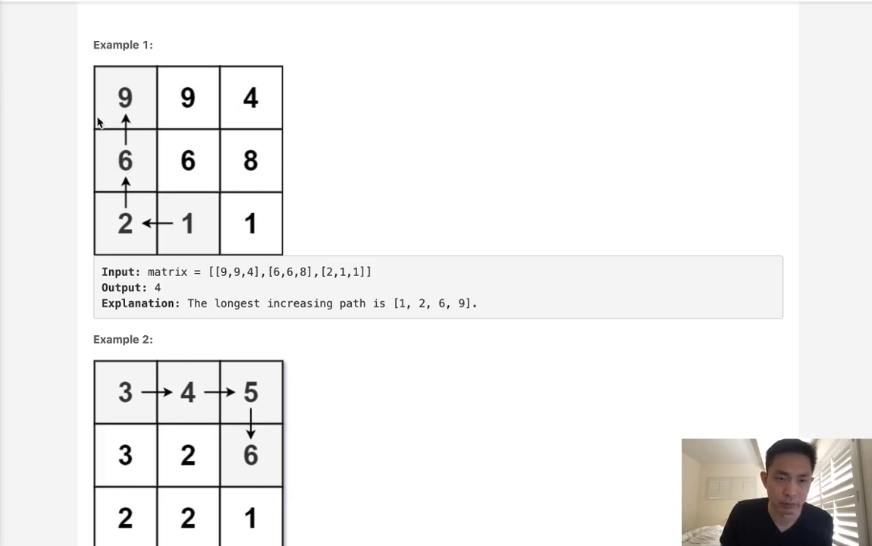
mouse_move(149, 114)
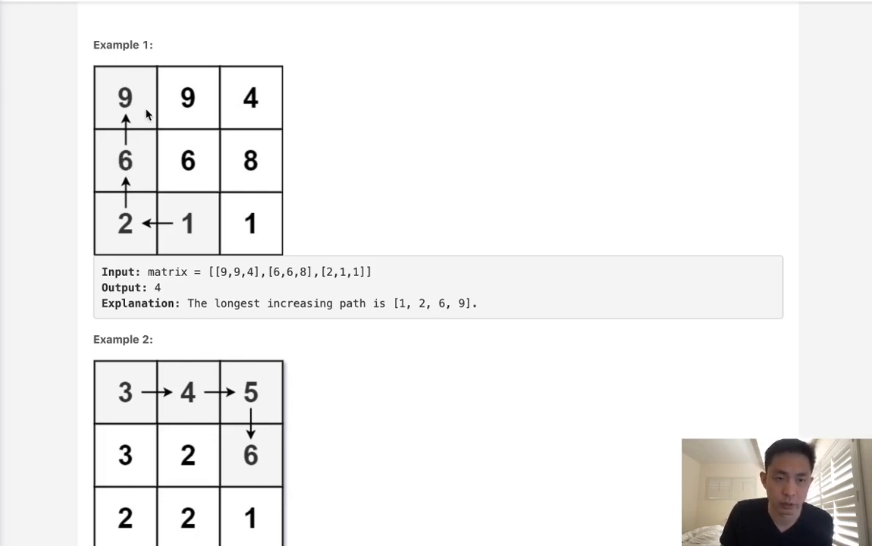
mouse_move(188, 108)
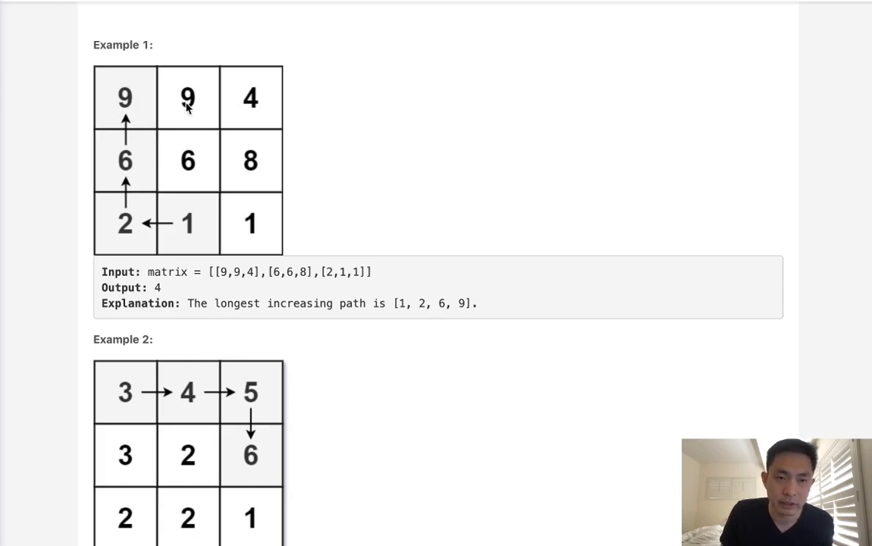
mouse_move(128, 165)
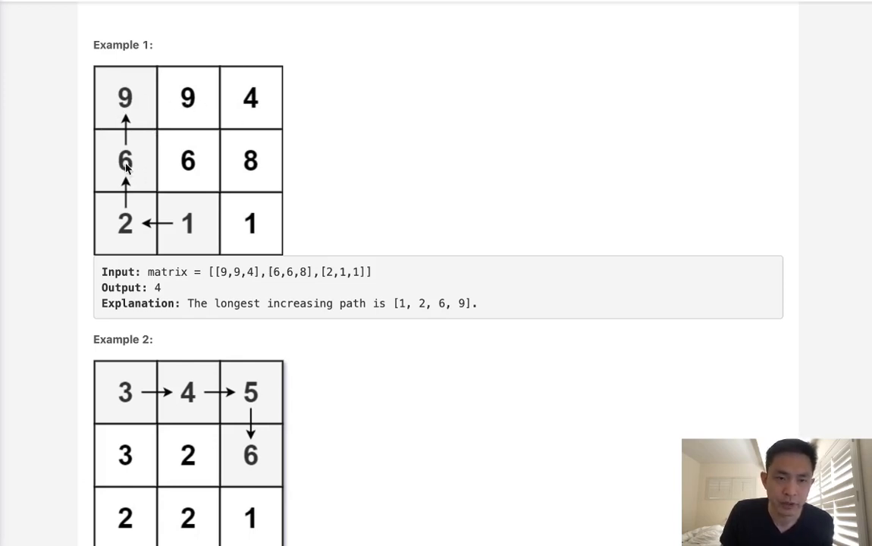
mouse_move(125, 164)
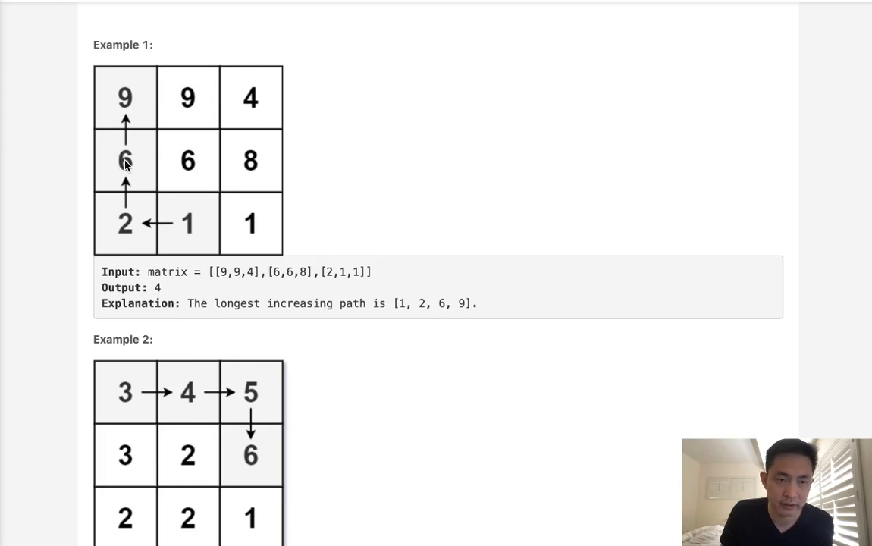
mouse_move(157, 160)
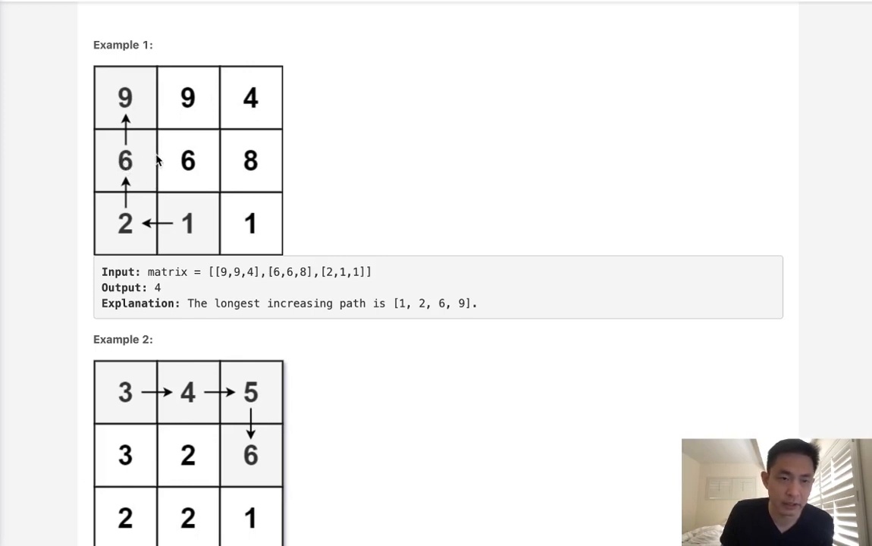
mouse_move(188, 117)
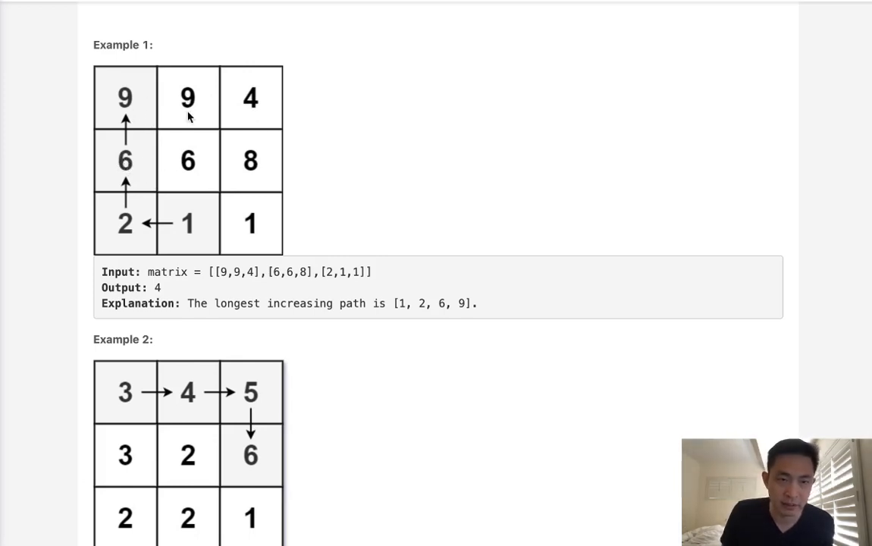
mouse_move(145, 170)
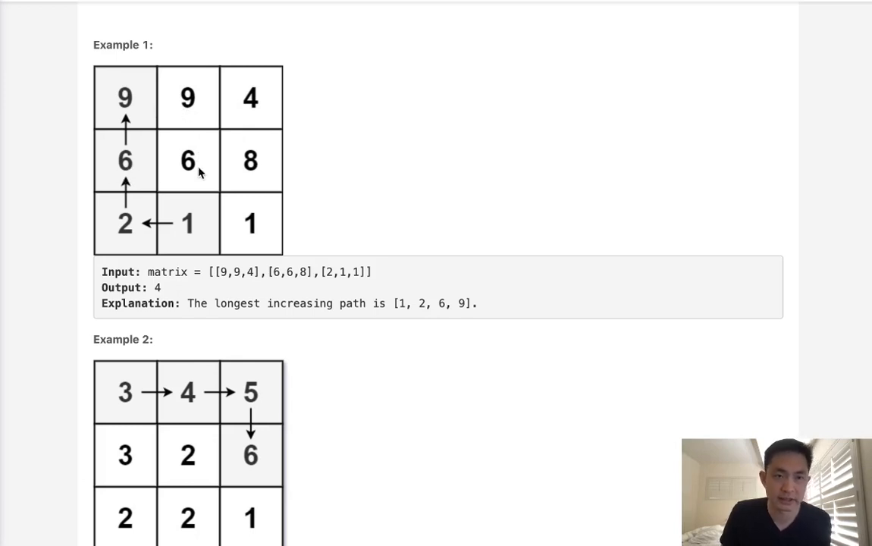
mouse_move(137, 157)
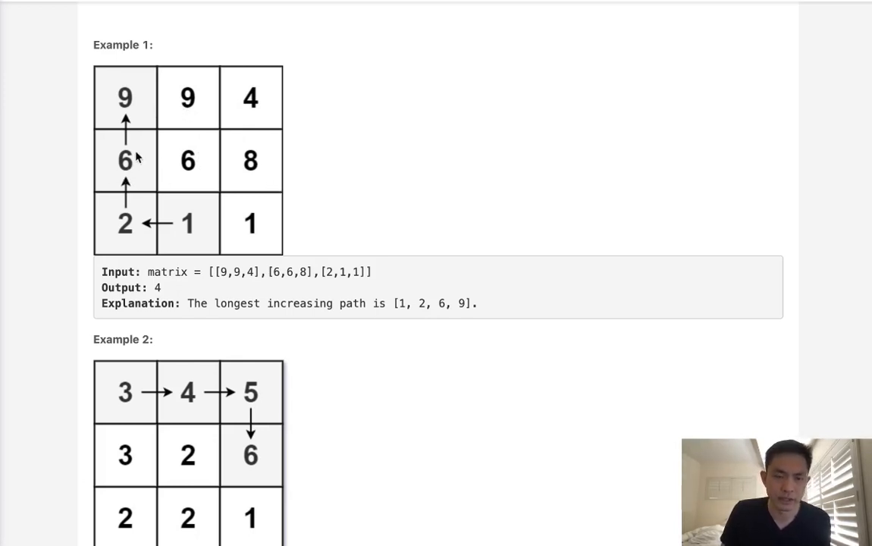
mouse_move(352, 233)
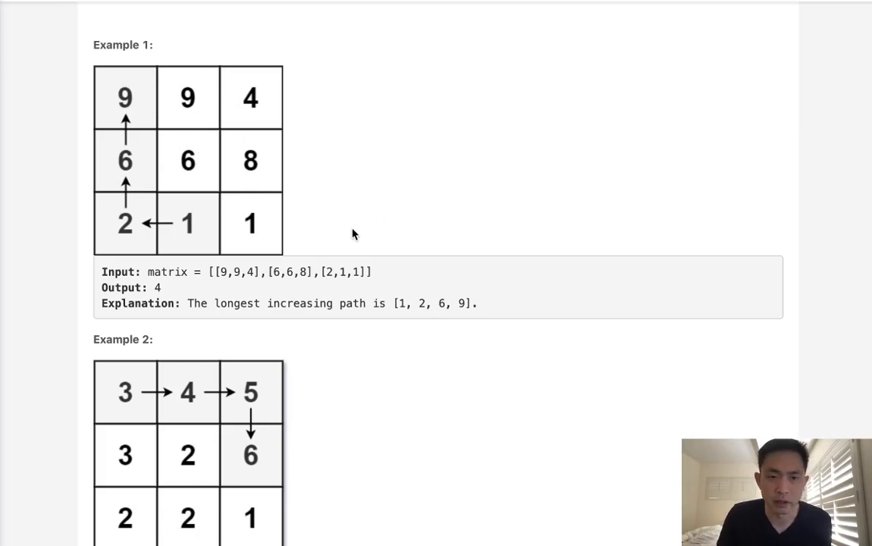
scroll("down", 3)
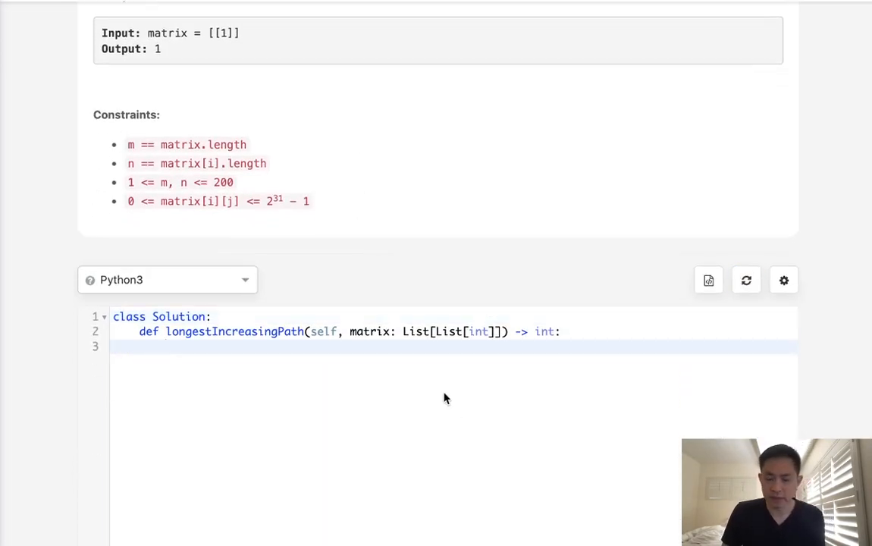
type("M")
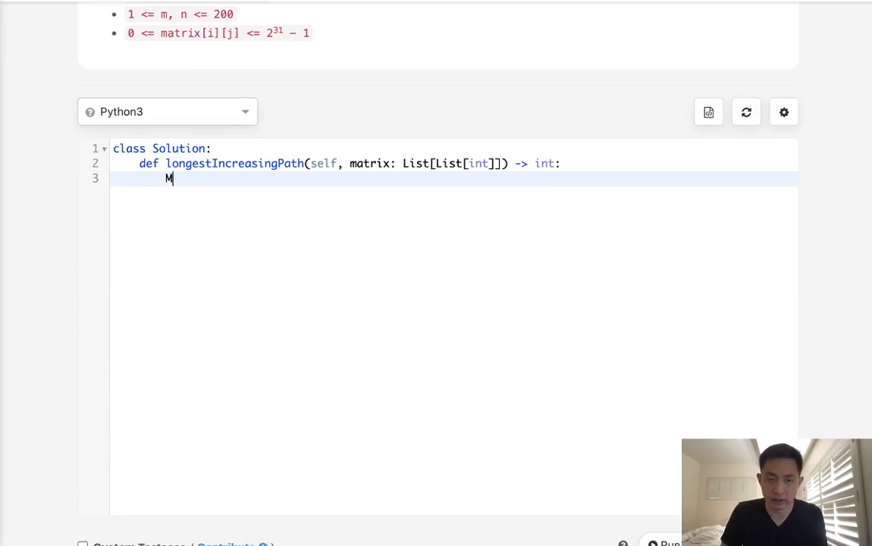
type(",N =")
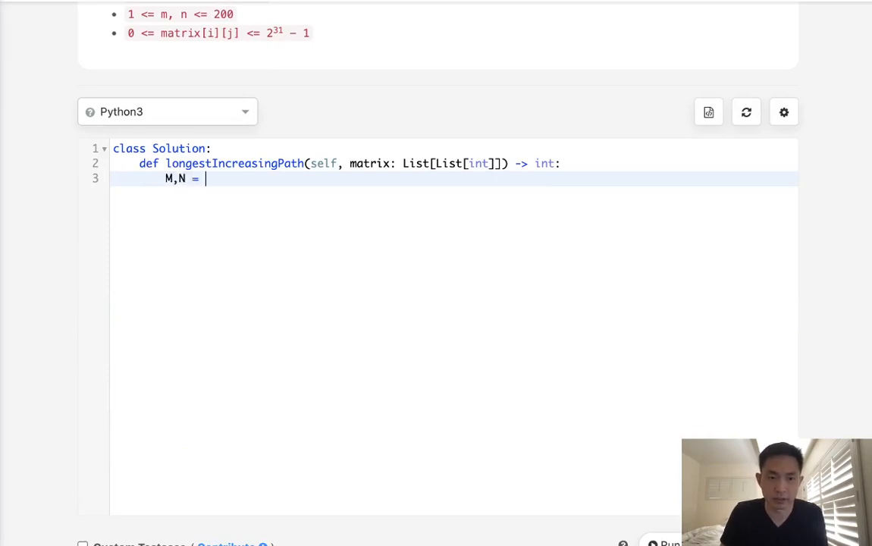
type("len(matrix)")
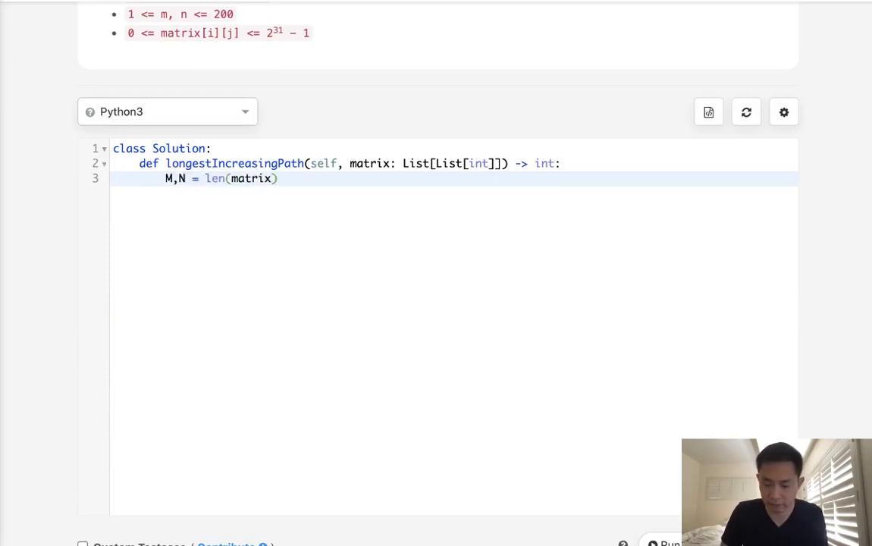
type(",len(matrix)")
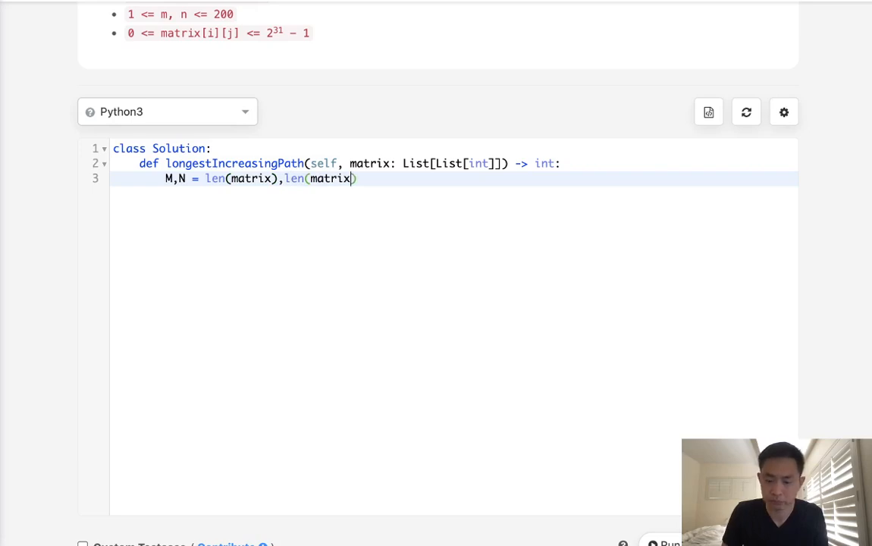
type("[0]")
type("de")
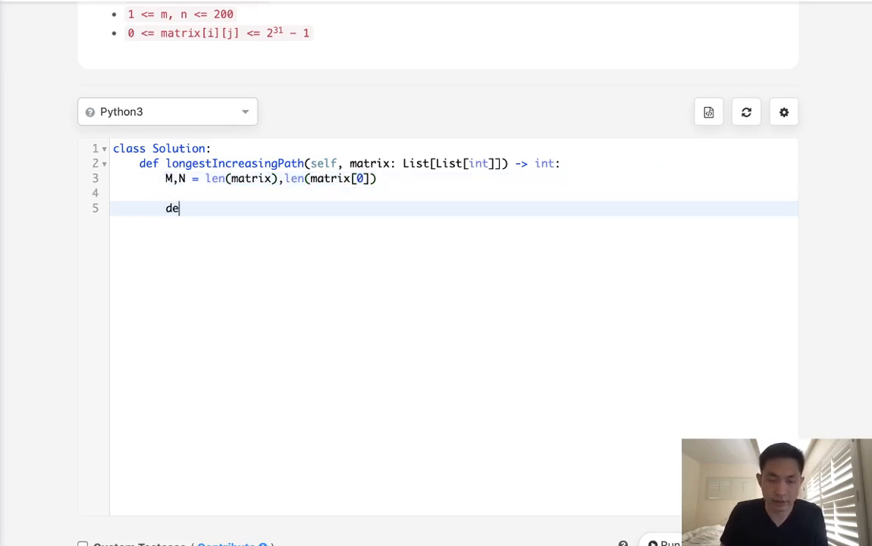
- Begin the def dfs(r,c): helper function
type("f dfs(r,c):")
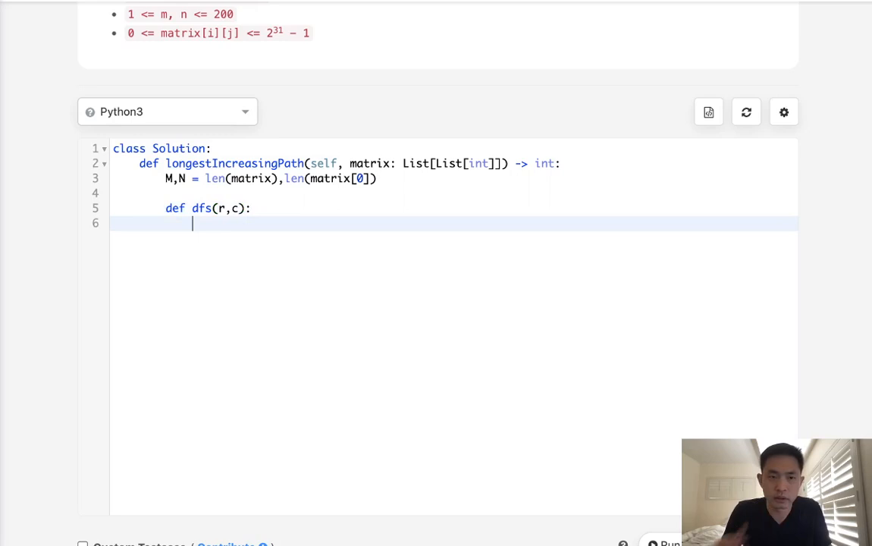
- Add dirs = [(0,1),(0,-1),(1,0),(-1,0)] above the dfs helper
left_click(297, 179)
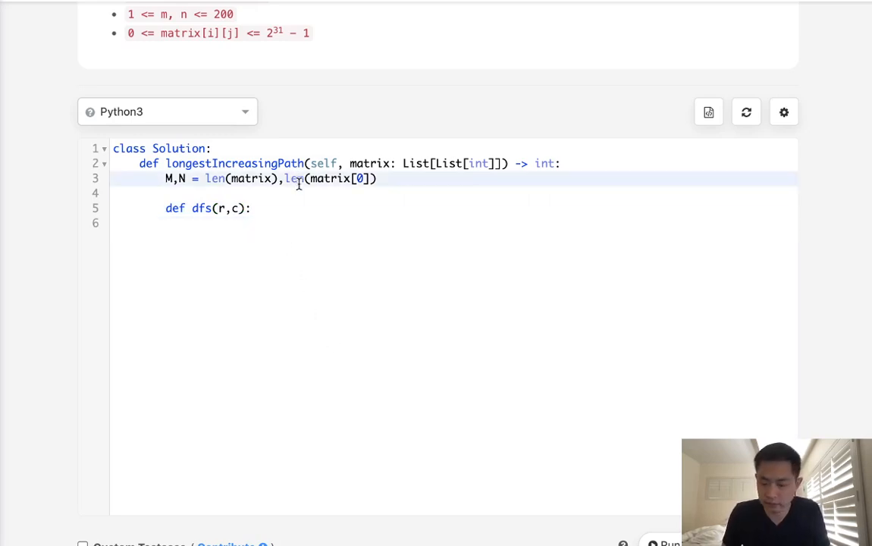
type("dirs = []")
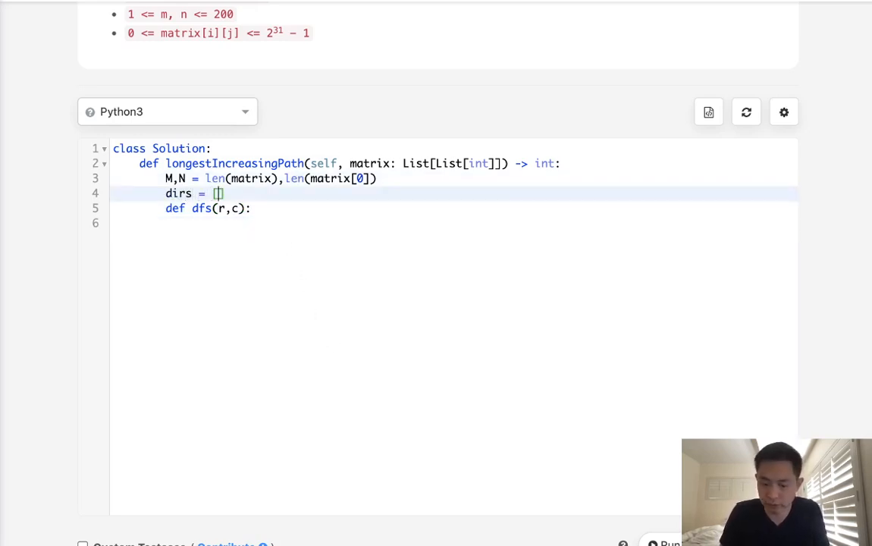
type("(0")
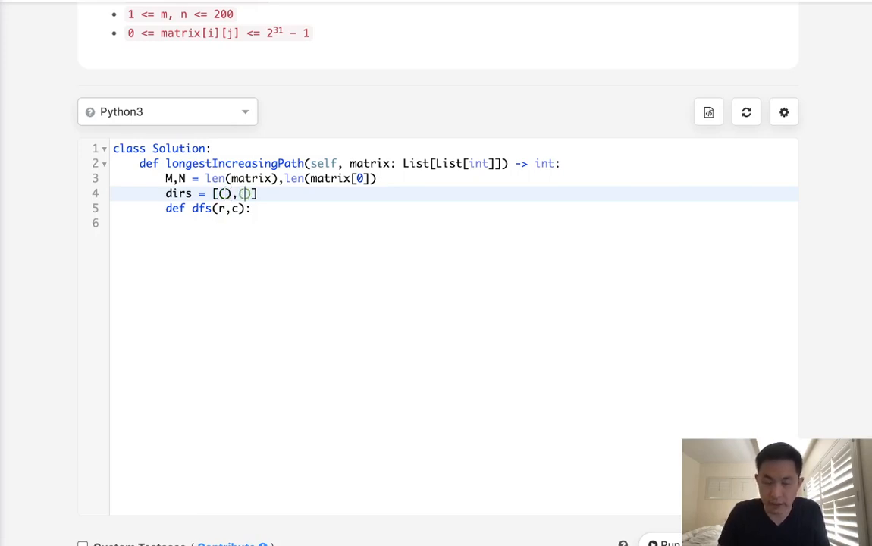
type("(),(")
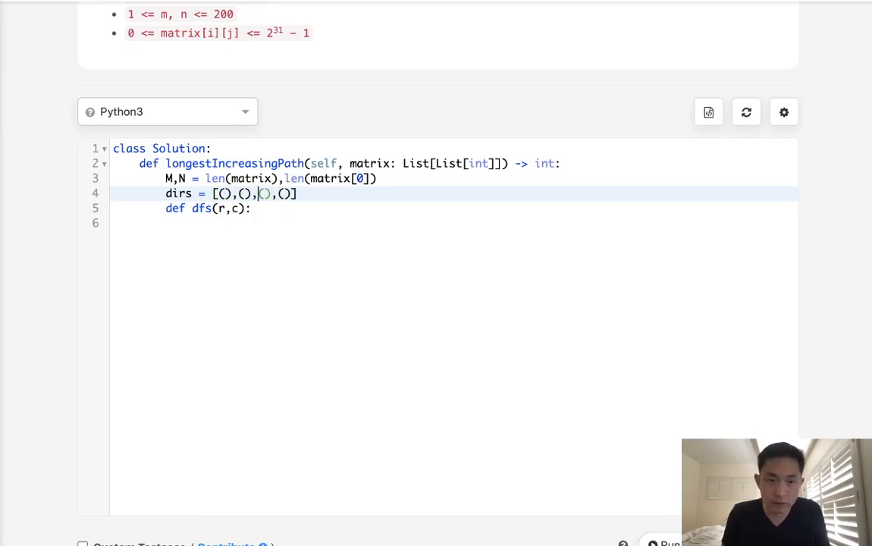
type("0,1")
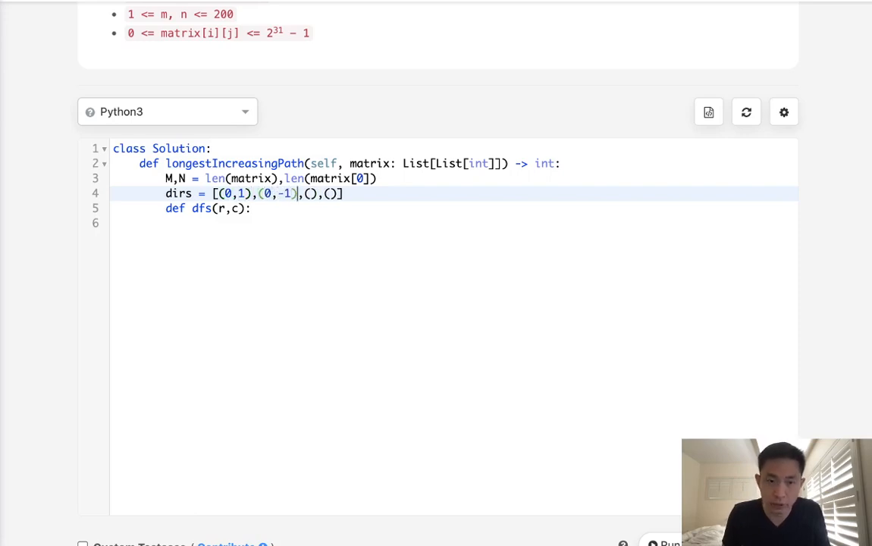
type("1,0")
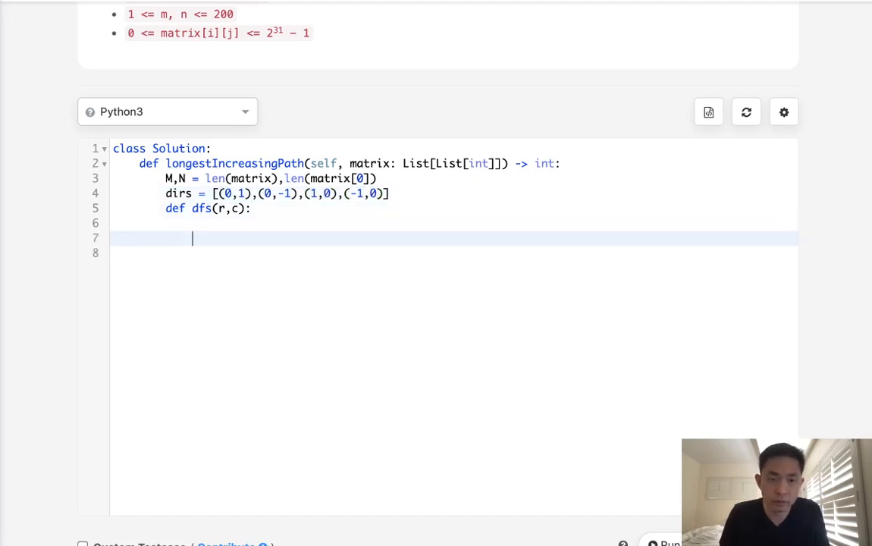
- Start dfs's body with x = 1 and a loop for i,j in dirs:
key("Backspace")
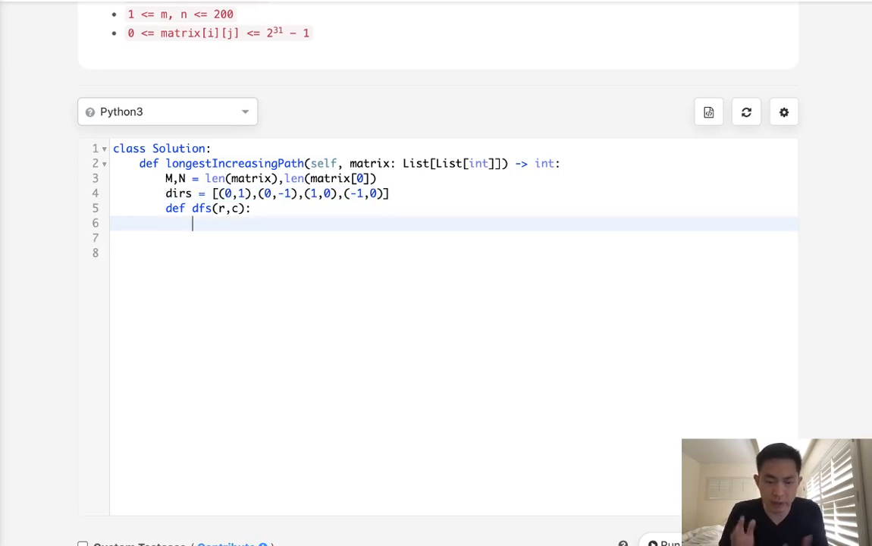
type("x =")
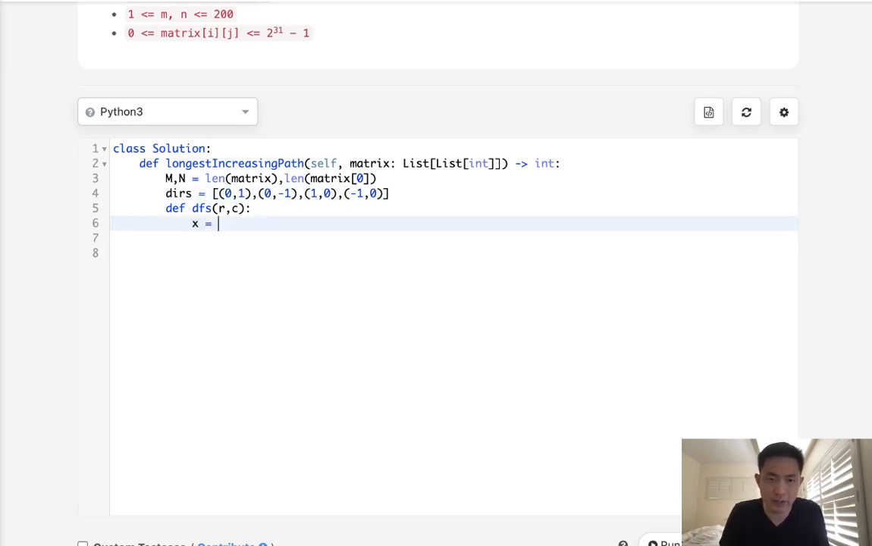
type("1")
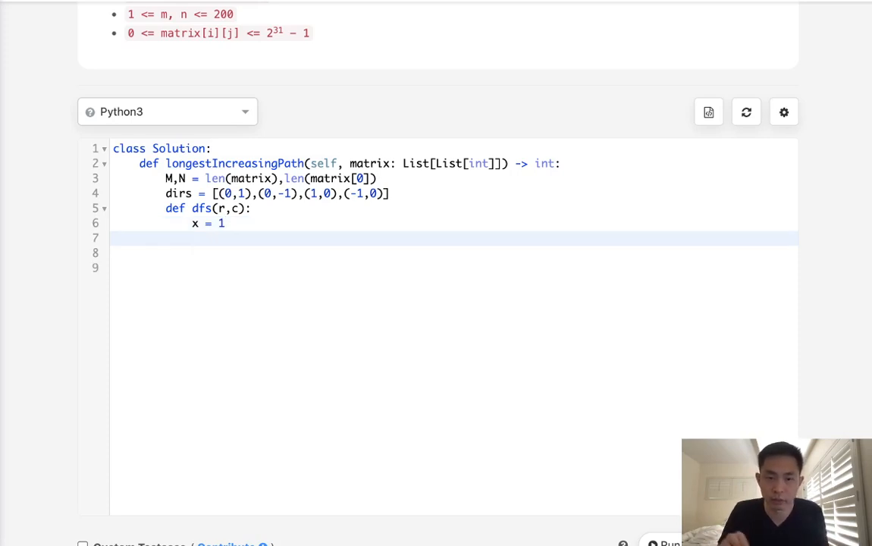
type("for")
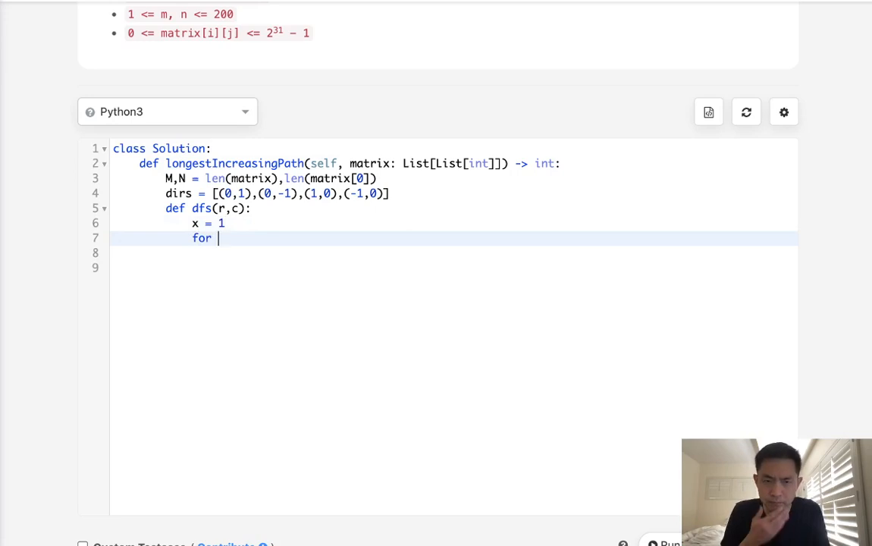
type("i,")
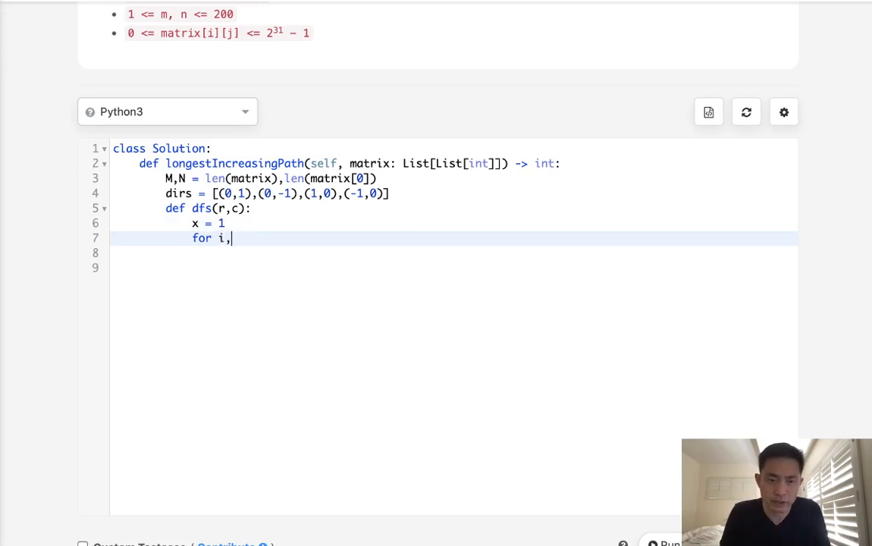
type("j in dirs:")
left_click(454, 253)
type("new_r,new_c")
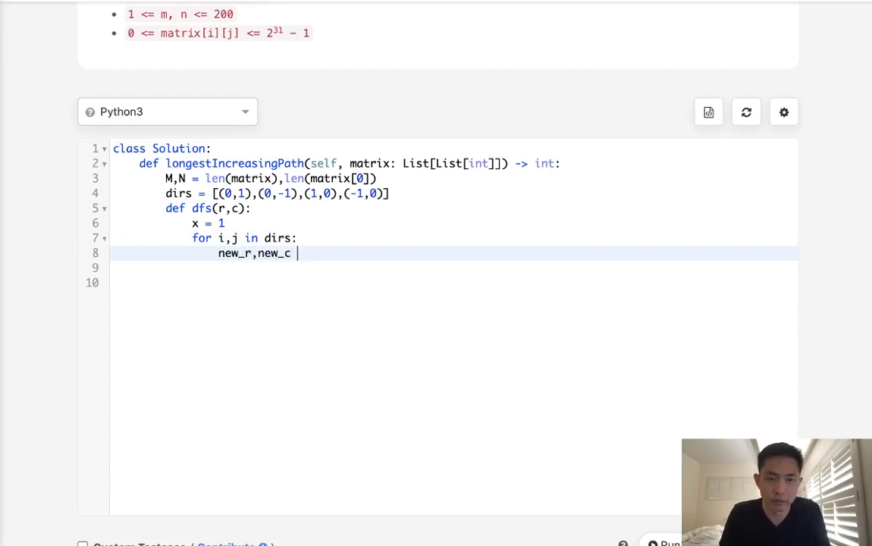
- Compute the neighbour cell as new_r,new_c = r+i,c+j
type("= r+")
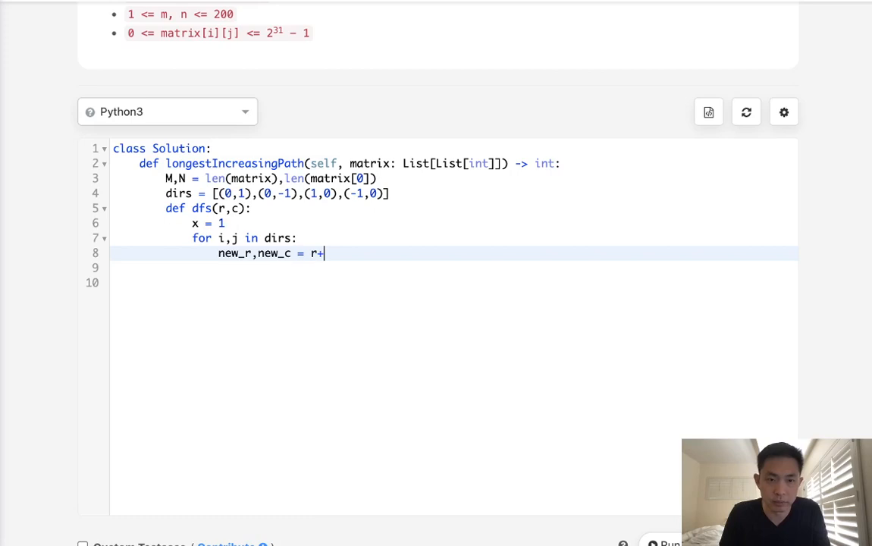
type("i,")
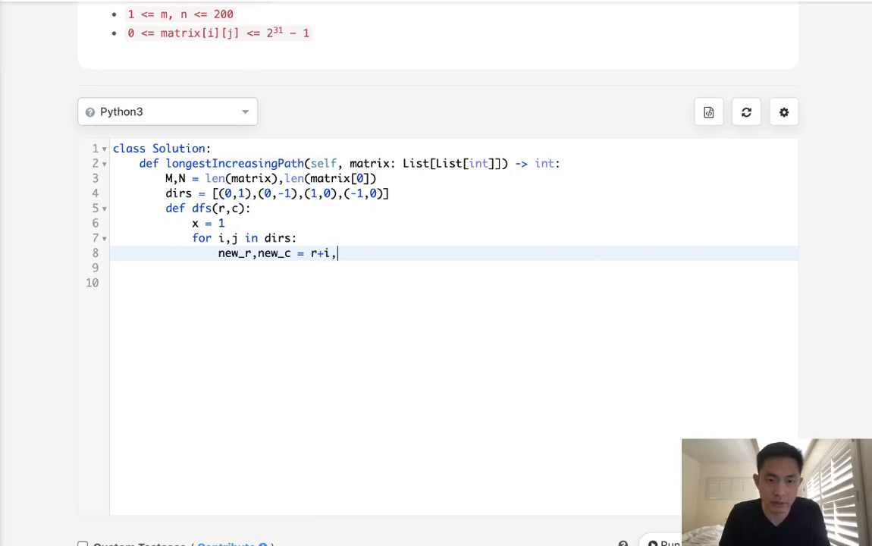
type("c+j")
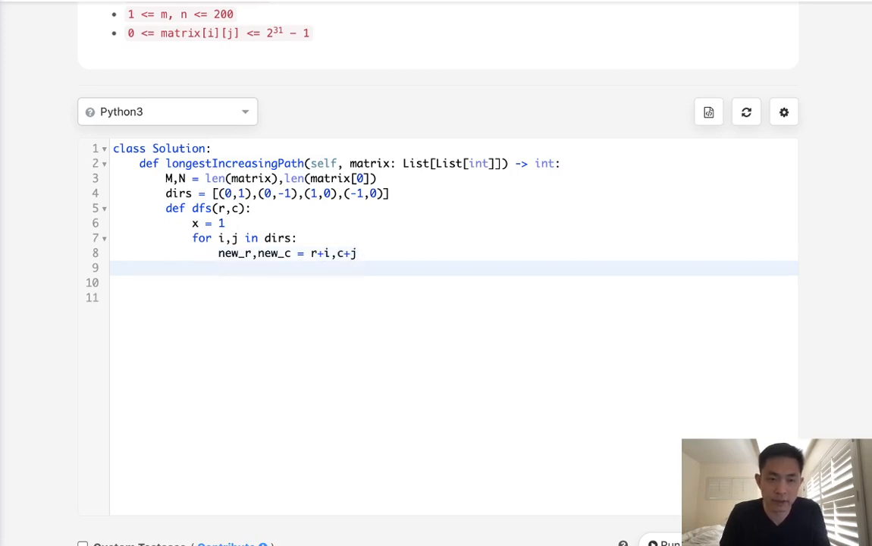
- Guard with 0<=new_r<M and 0<=new_c<N and matrix[r][c]<matrix[new_r][new_c]
type("if")
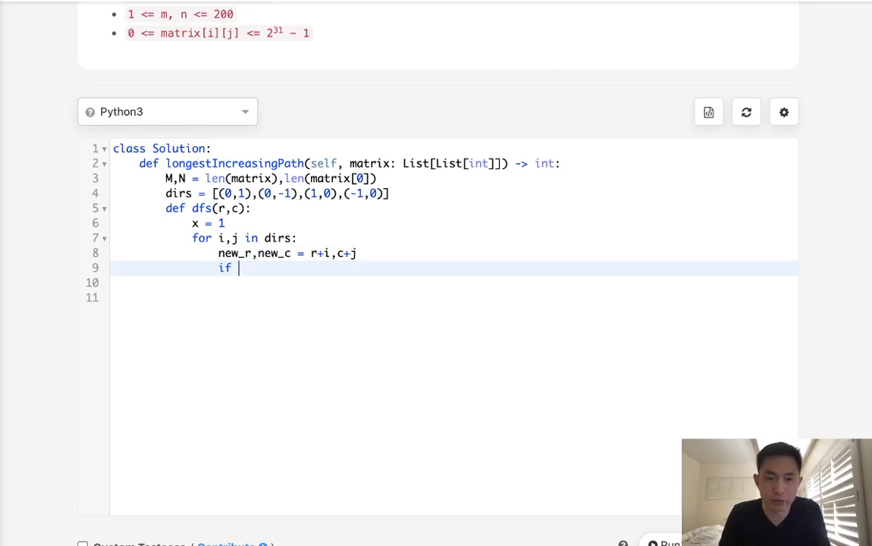
type("0<=M")
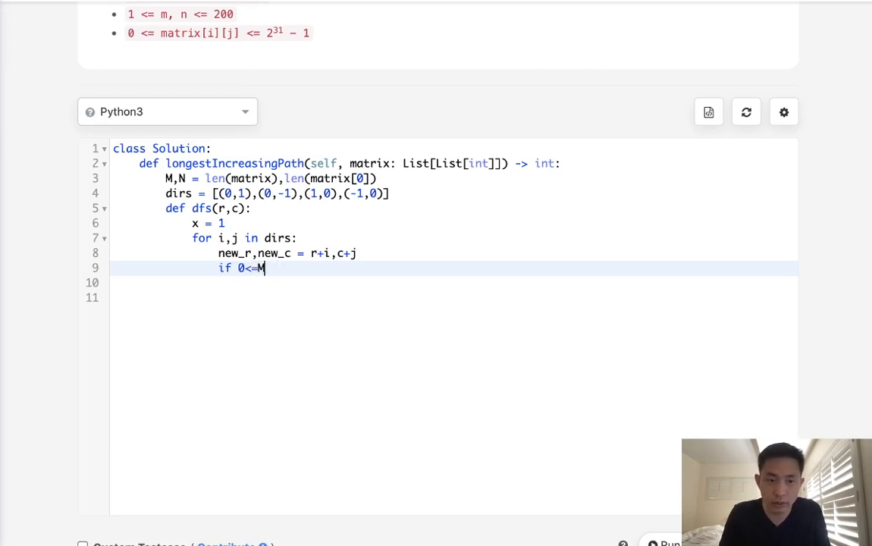
type("new_")
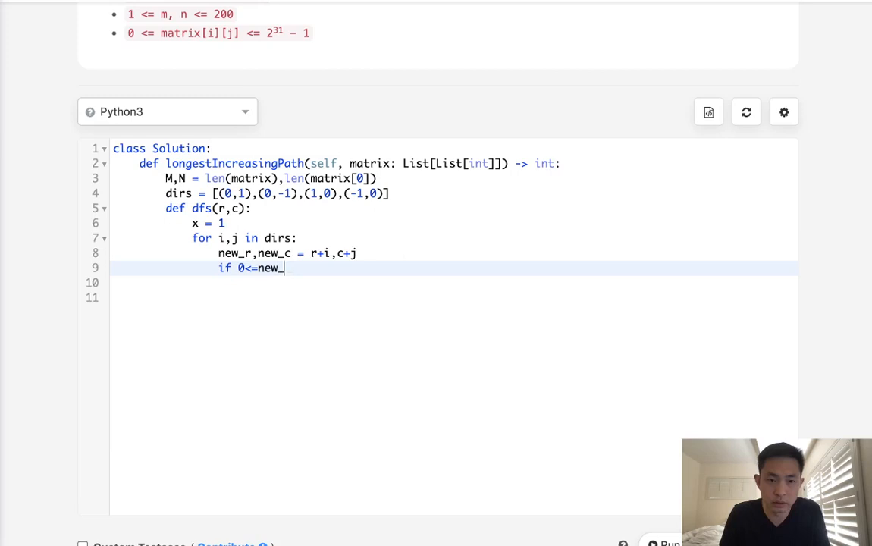
type("r<")
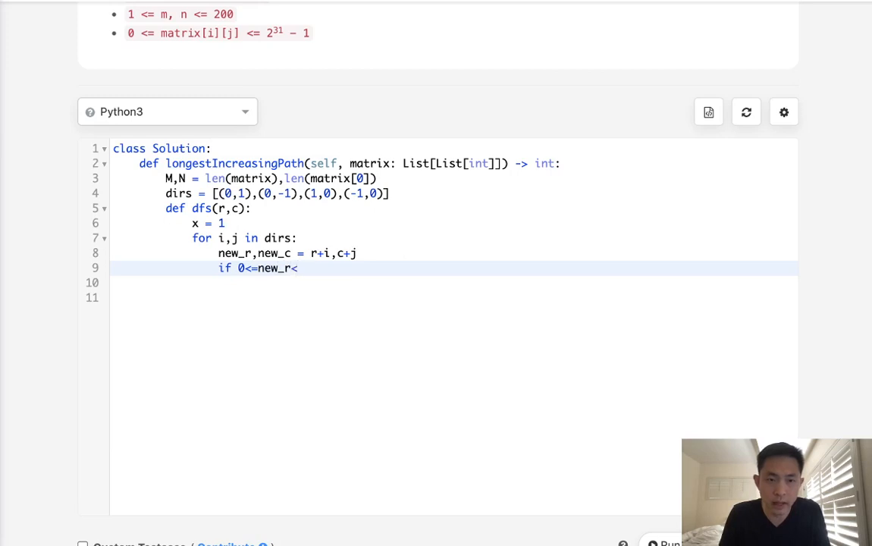
type("M")
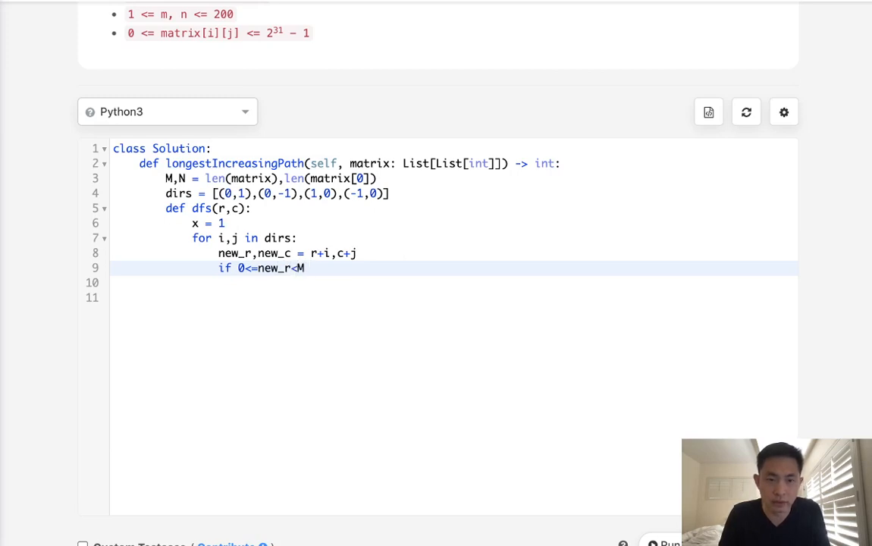
type("and -")
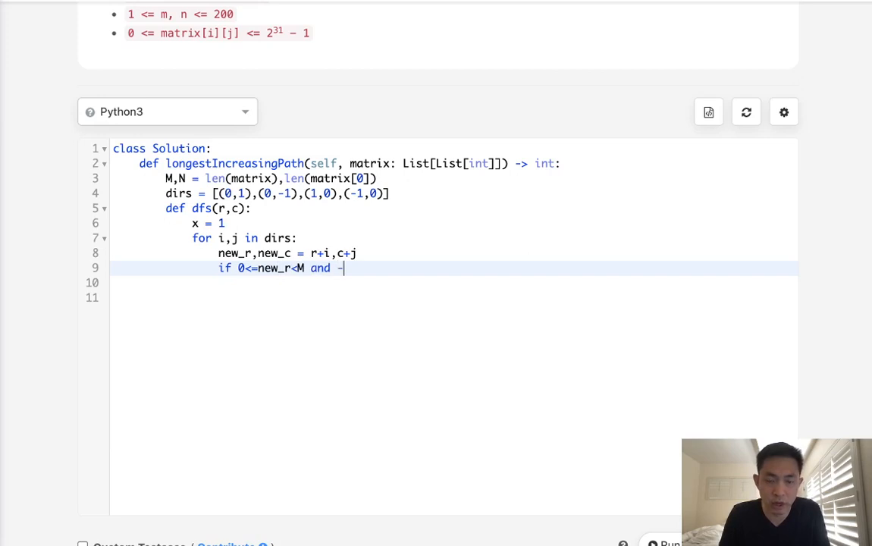
type("0<=n")
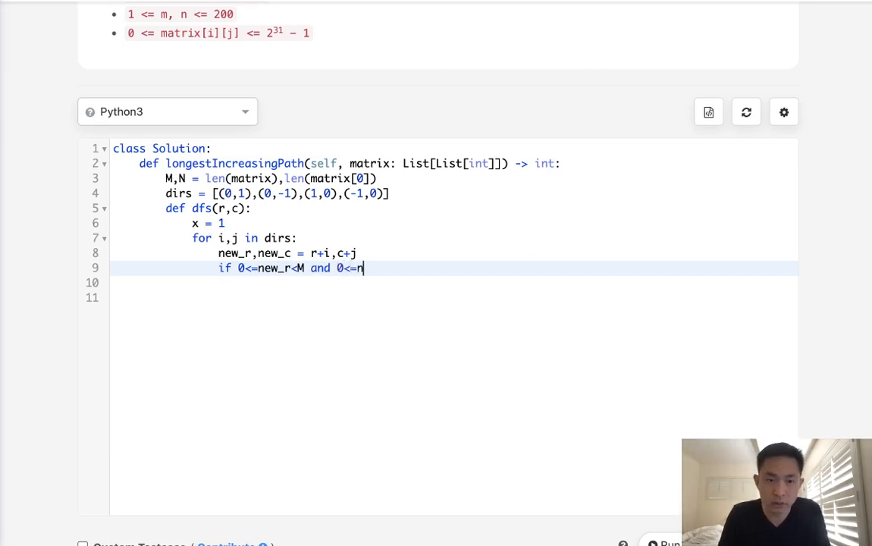
type("ew_c<N")
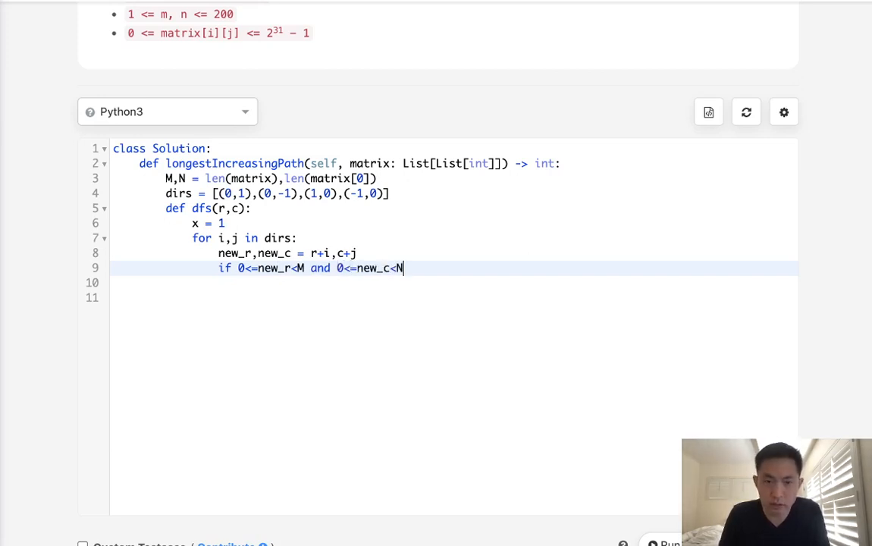
type("a")
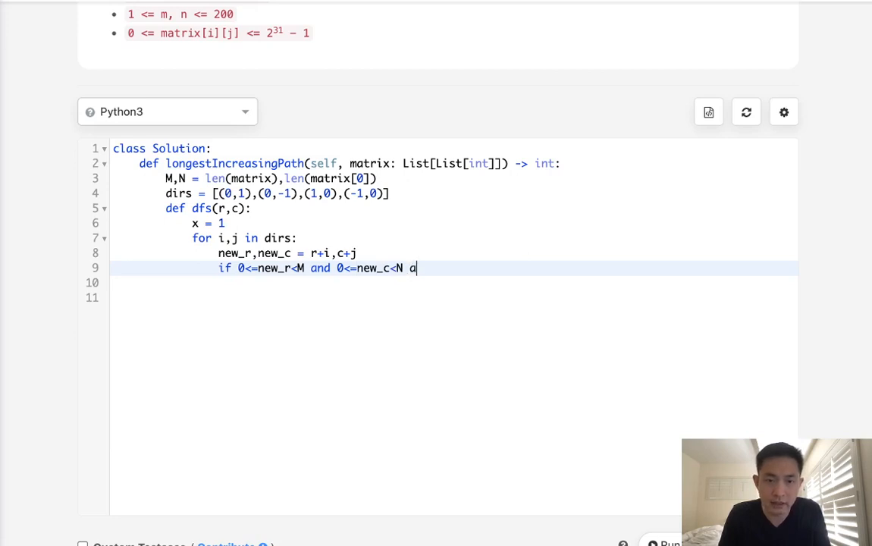
type("nd")
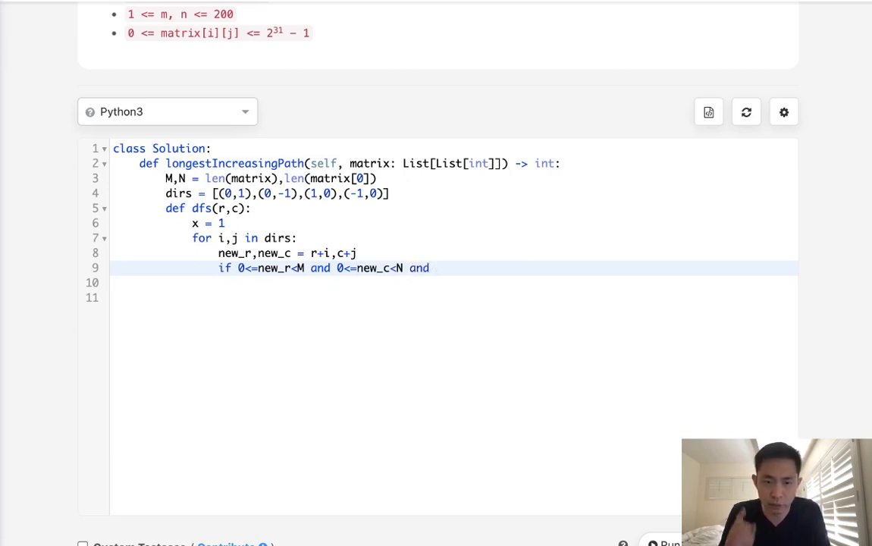
type("matri")
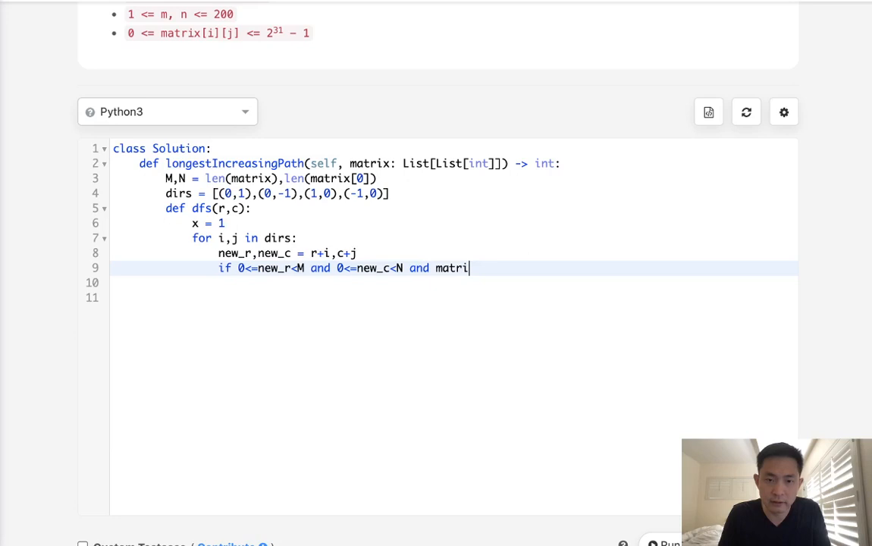
type("x[r]")
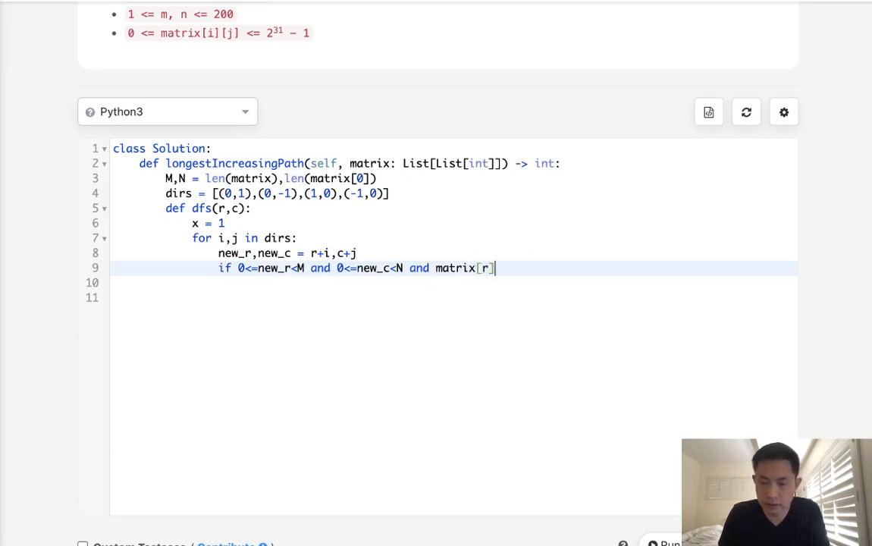
type("[c]<")
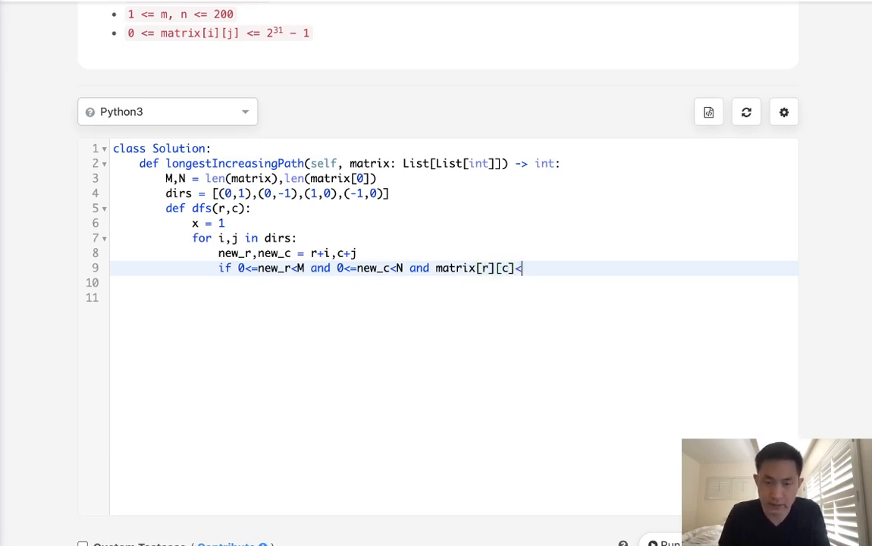
type("<matrix[new_r][")
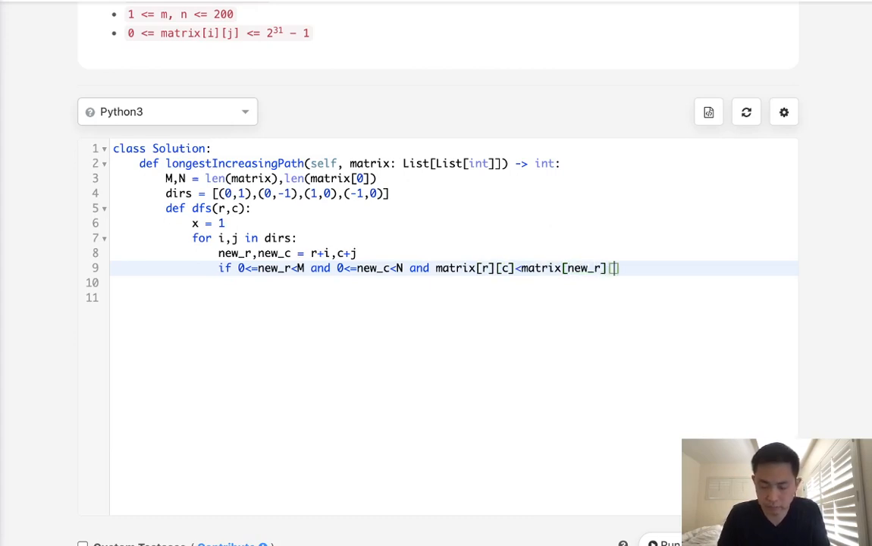
type("new_c]:")
left_click(454, 282)
type("x")
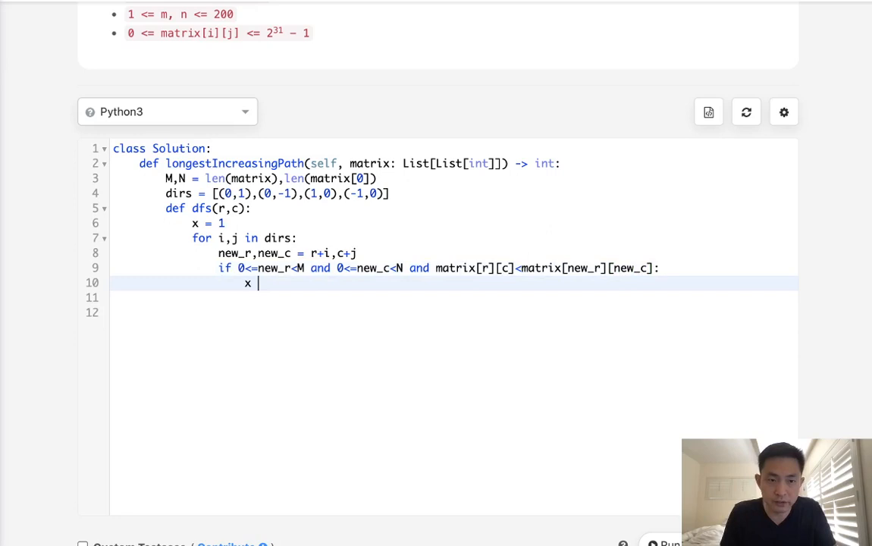
- Update x = max(x,dfs(new_r,new_c)+1) and return x from dfs
type("= max(")
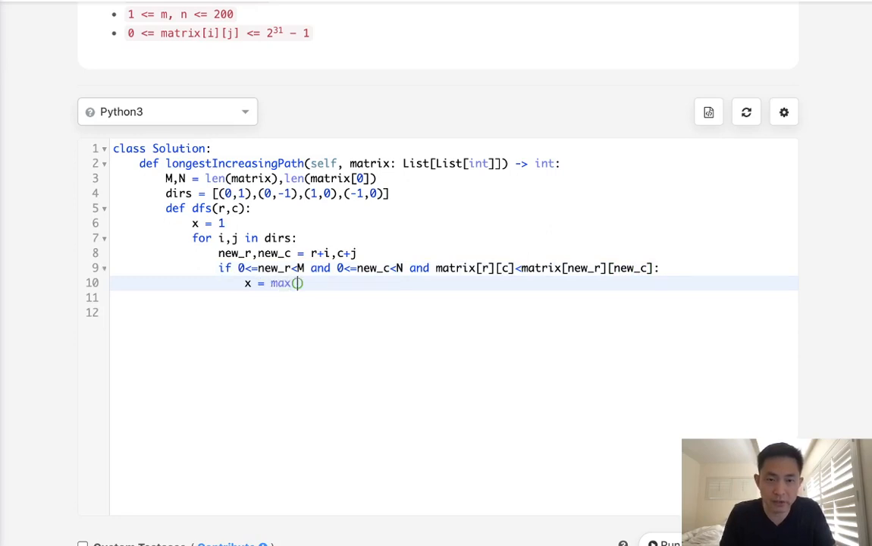
type("x,")
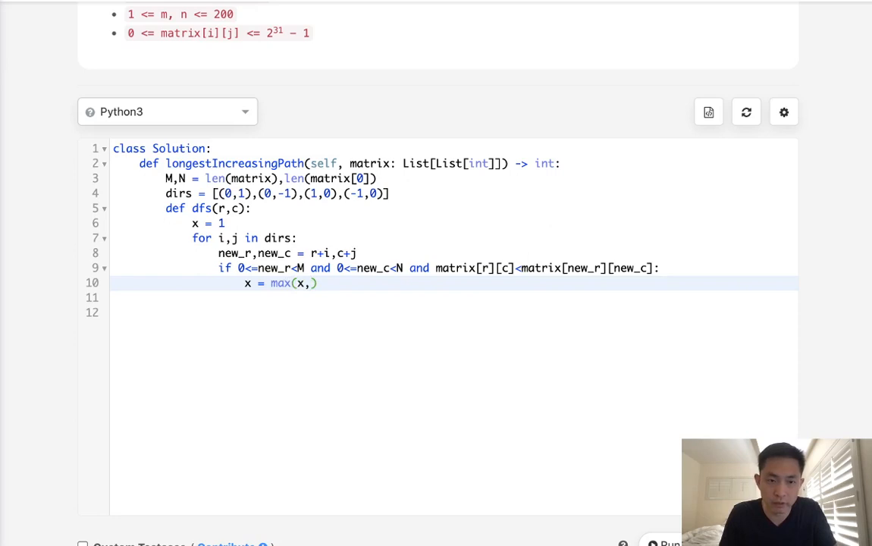
type("dfs(new_")
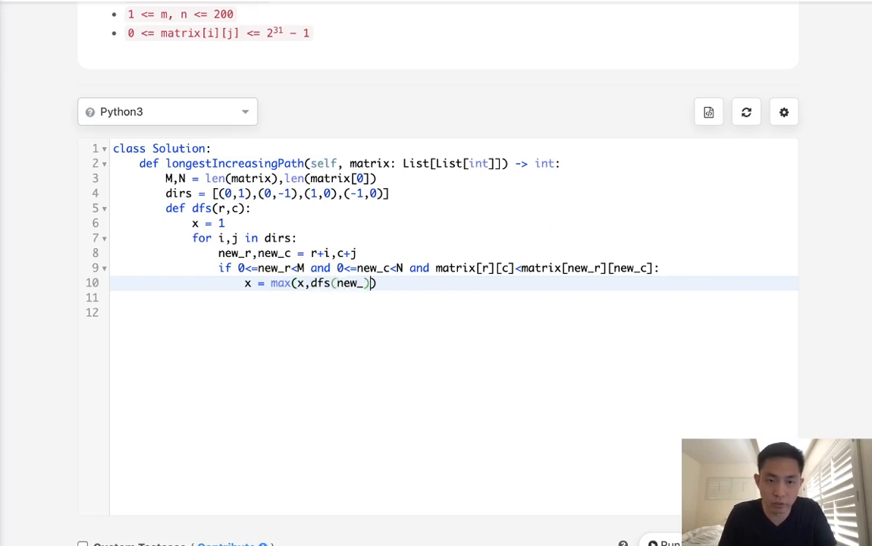
type("new_r,new_")
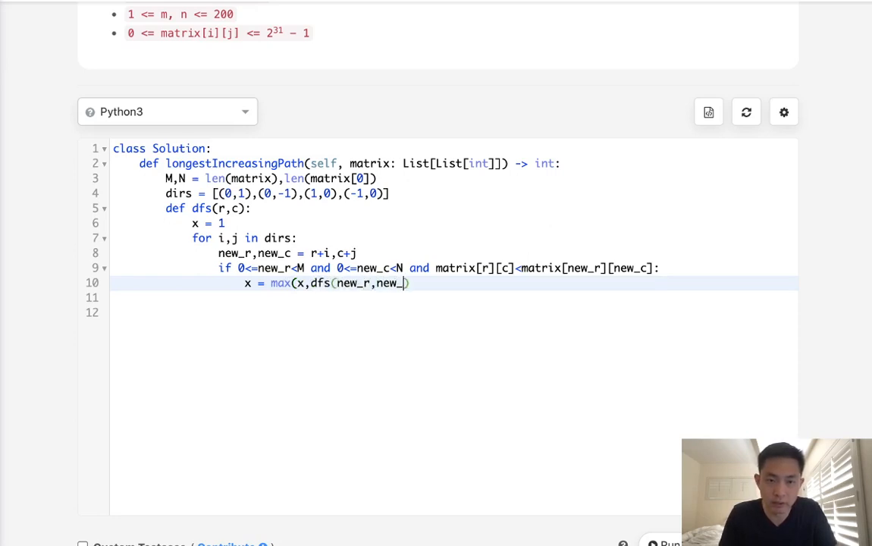
type("c)+1")
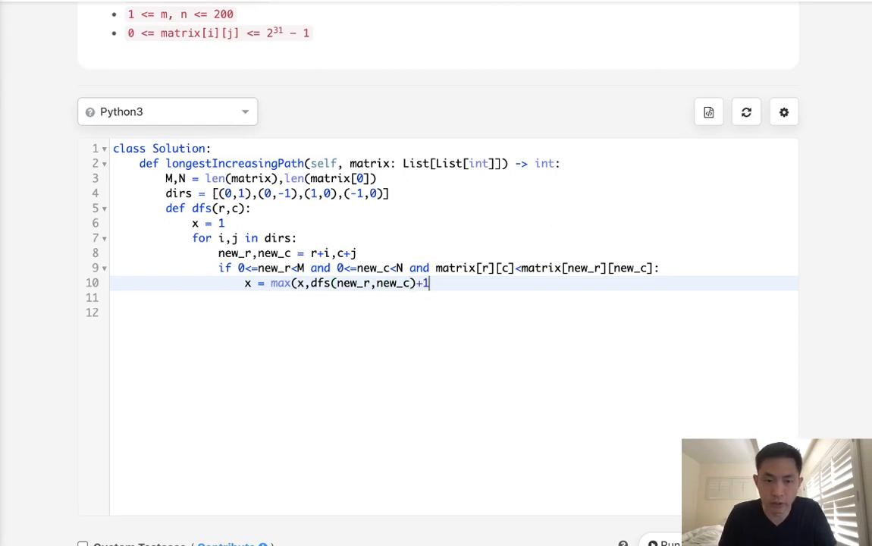
type(")")
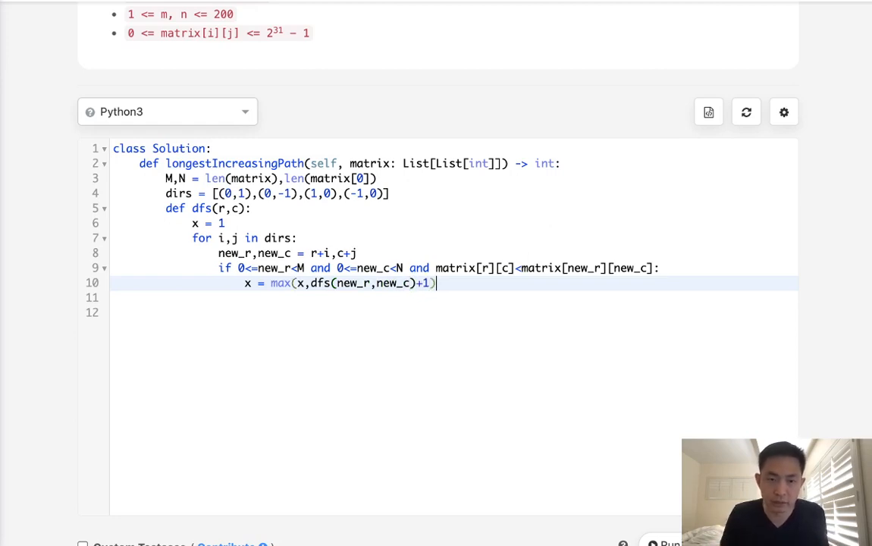
key("Return")
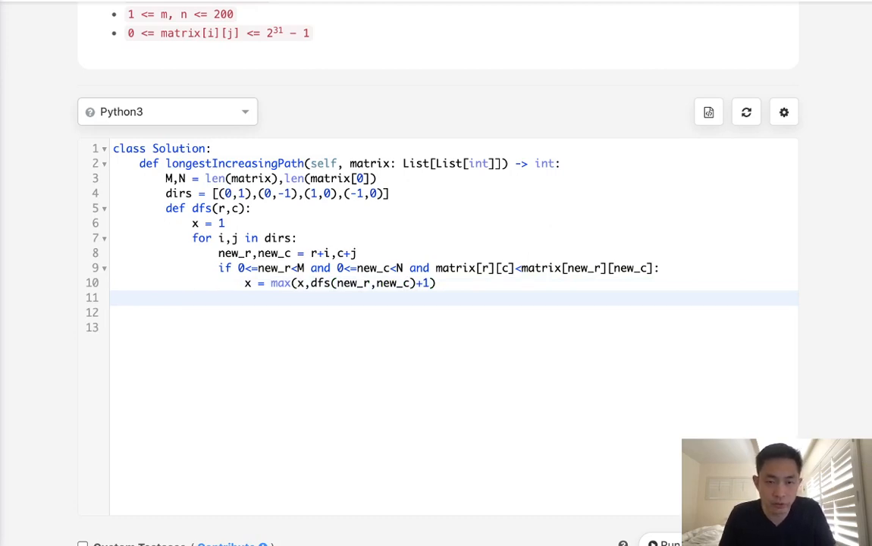
type("return")
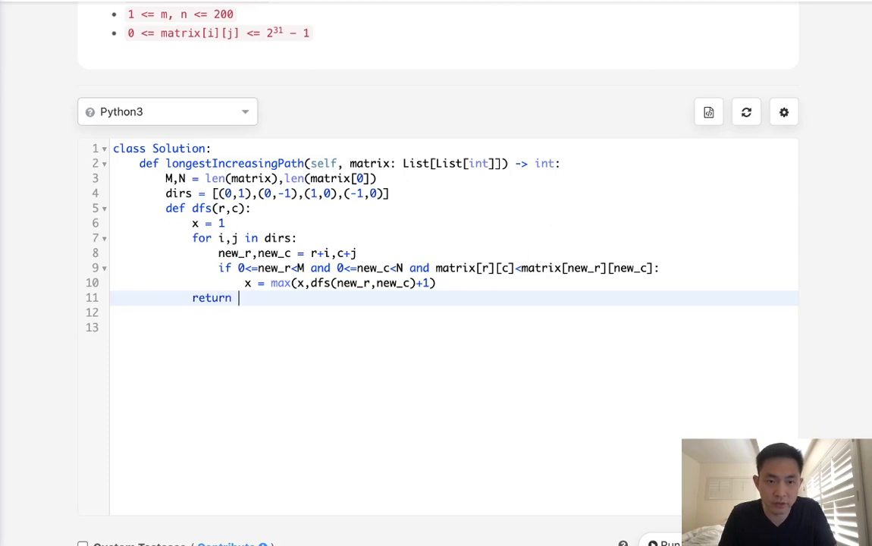
type("x")
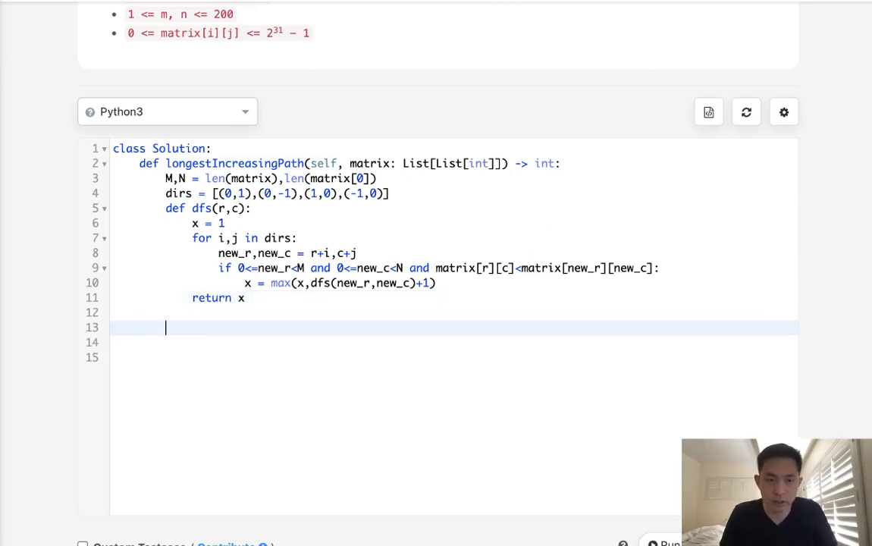
- Add output = 0 and nested loops over range(M) and range(N) calling dfs
type("for r in range(")
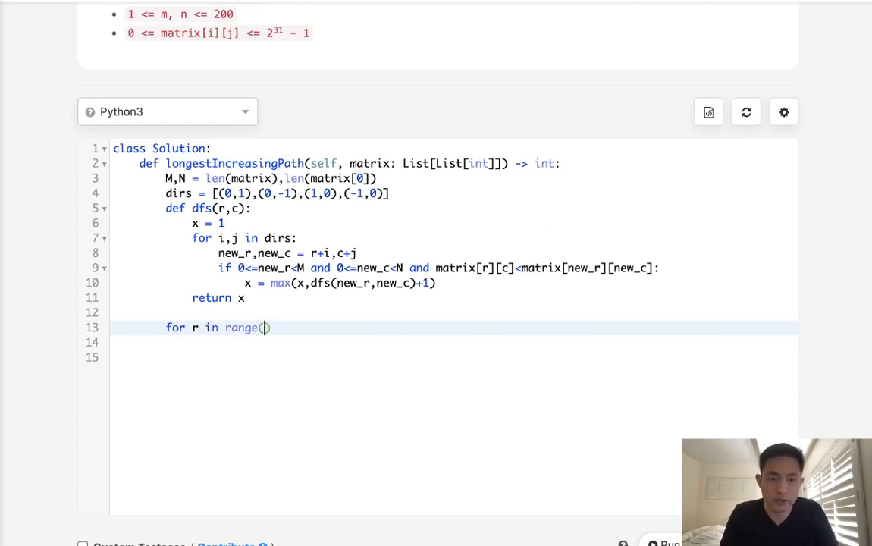
type("M")
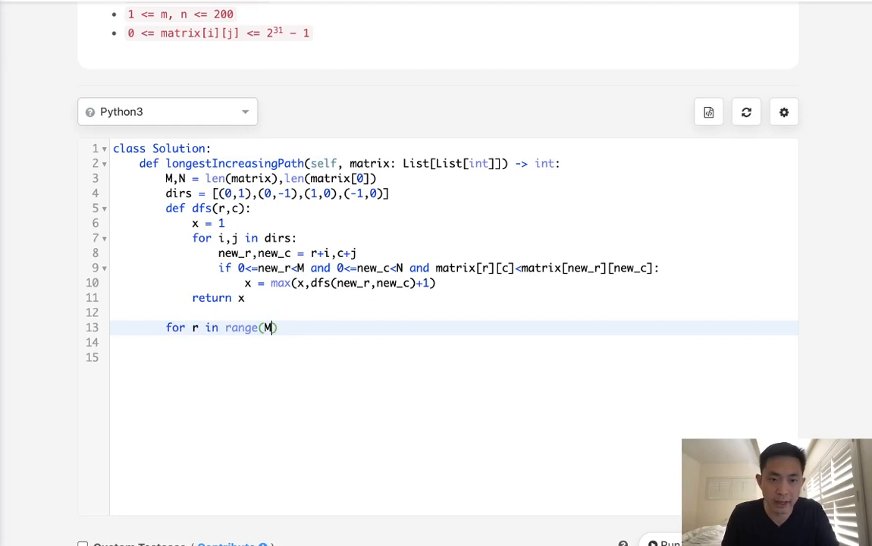
type("):")
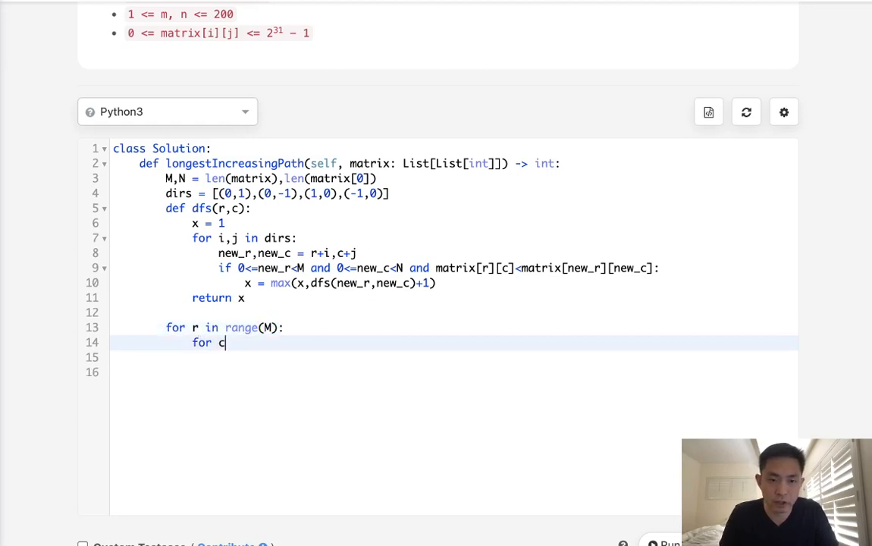
type("in range(N):")
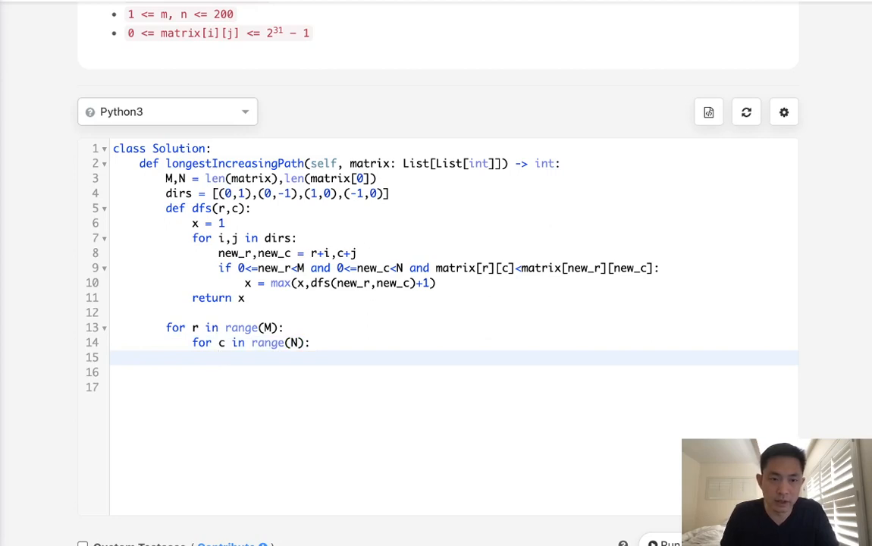
type("dfs")
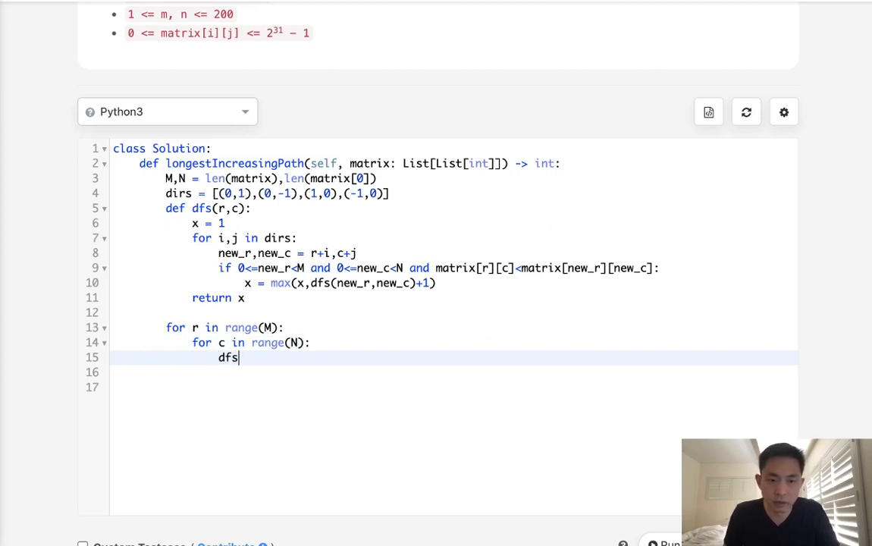
type("output = 0")
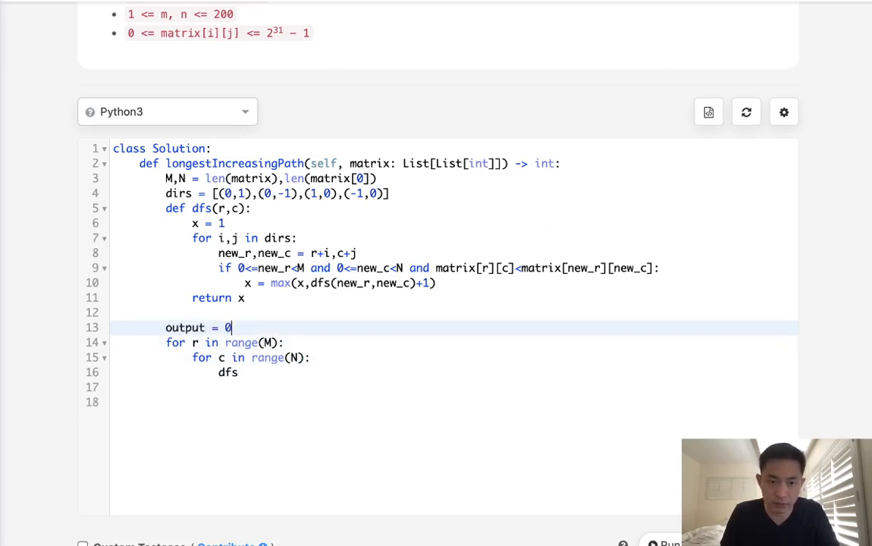
- Track output = max(output, dfs(r,c)) in the loop and return output
left_click(238, 373)
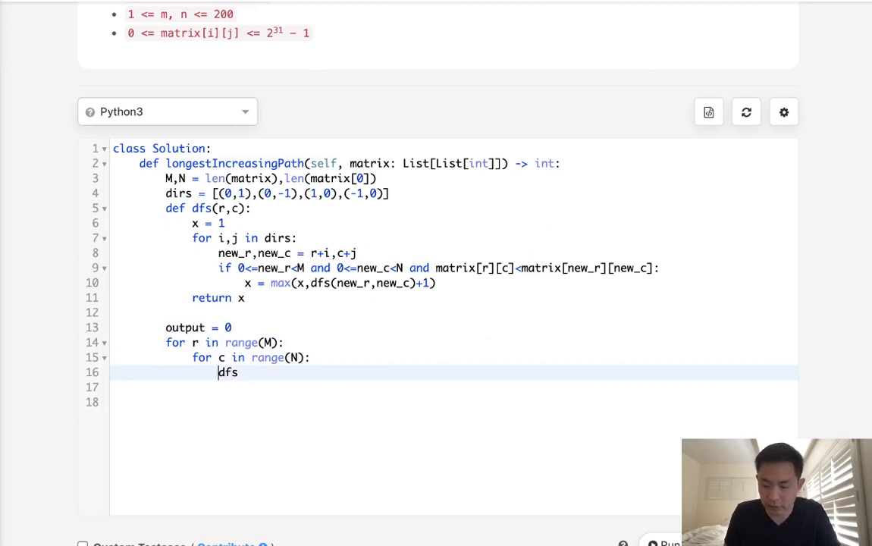
type("output = max(output,")
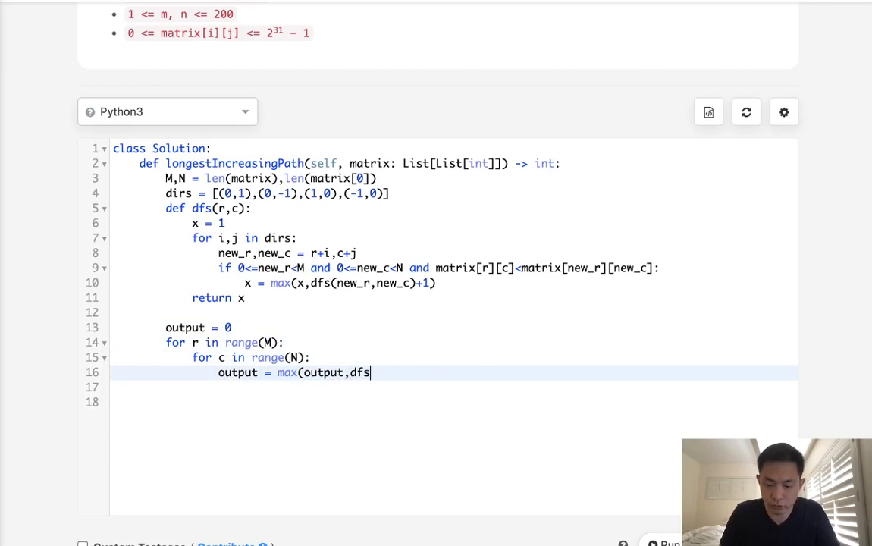
type("(r,c))")
left_click(453, 387)
type("return o")
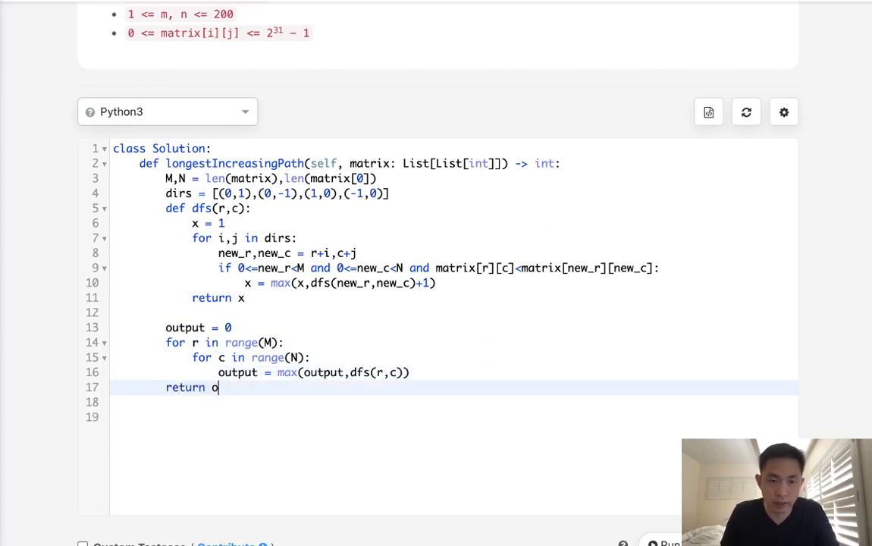
type("utput")
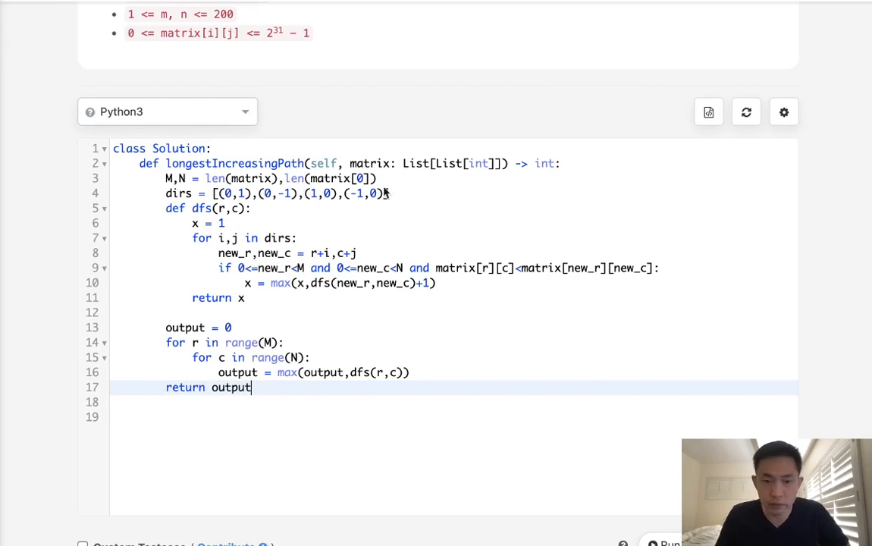
- Run the code on the sample matrix and view the result 4 matching expected 4
scroll("down", 3)
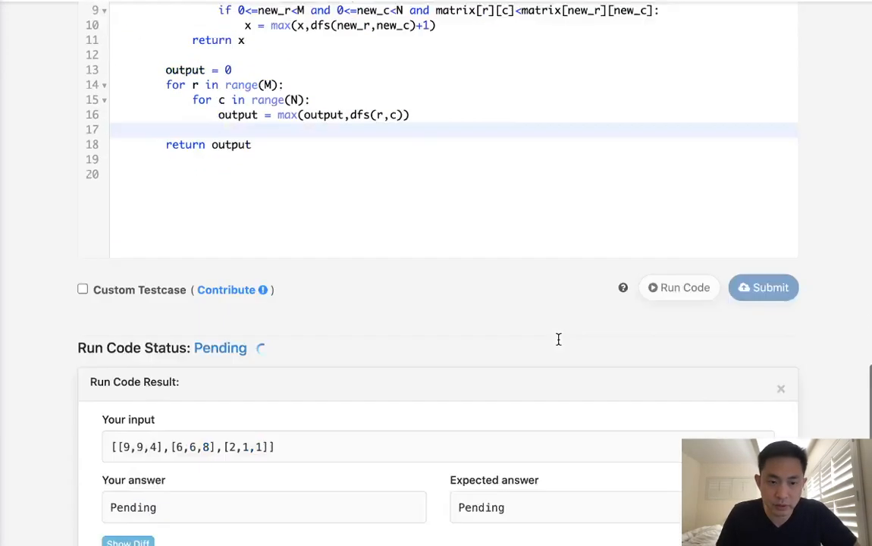
scroll("down", 3)
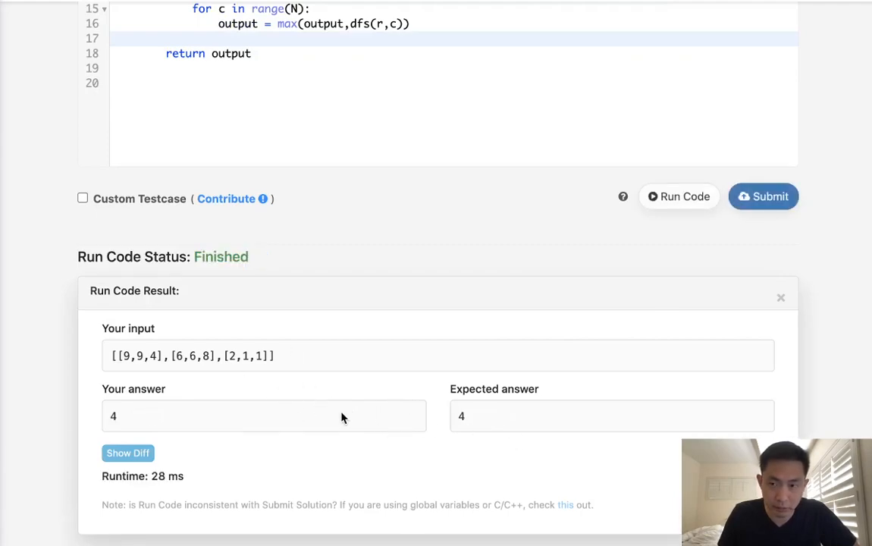
scroll("up", 3)
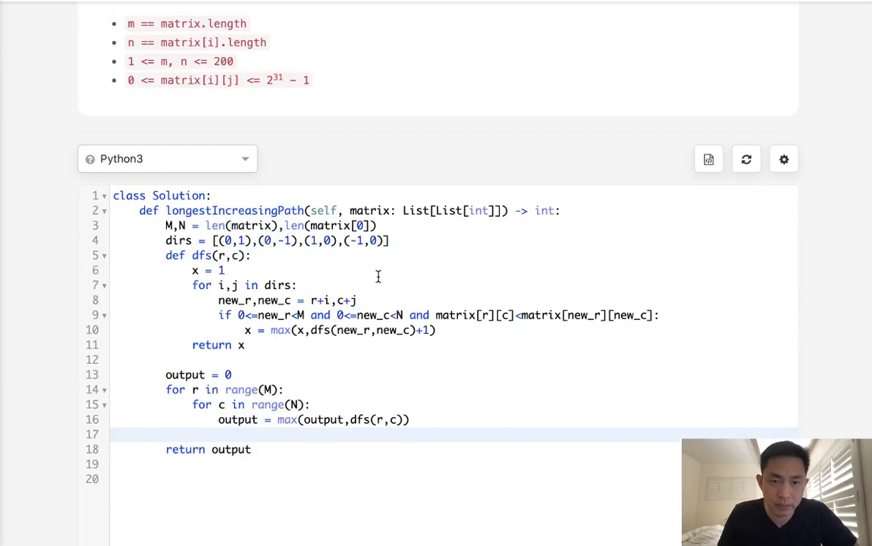
- Add visited = {} and return visited[(r,c)] early when (r,c) is cached
type("v")
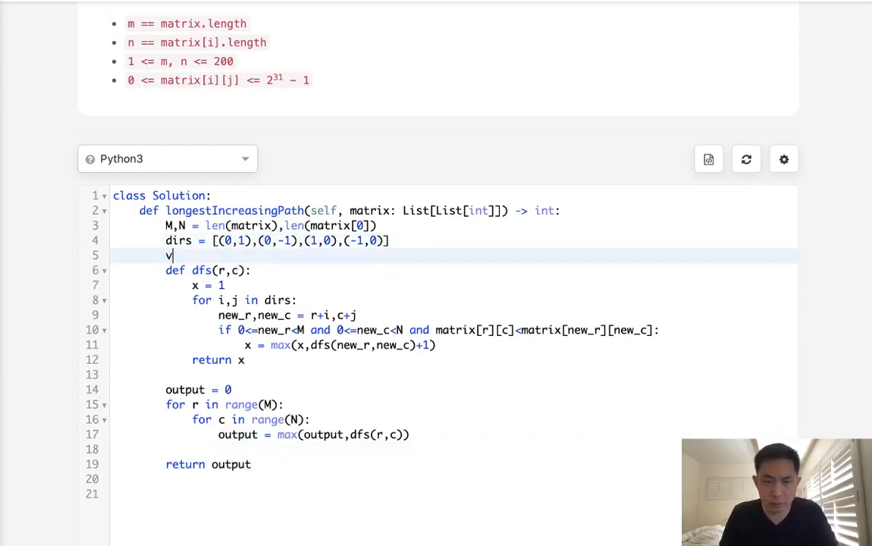
type("isited = {")
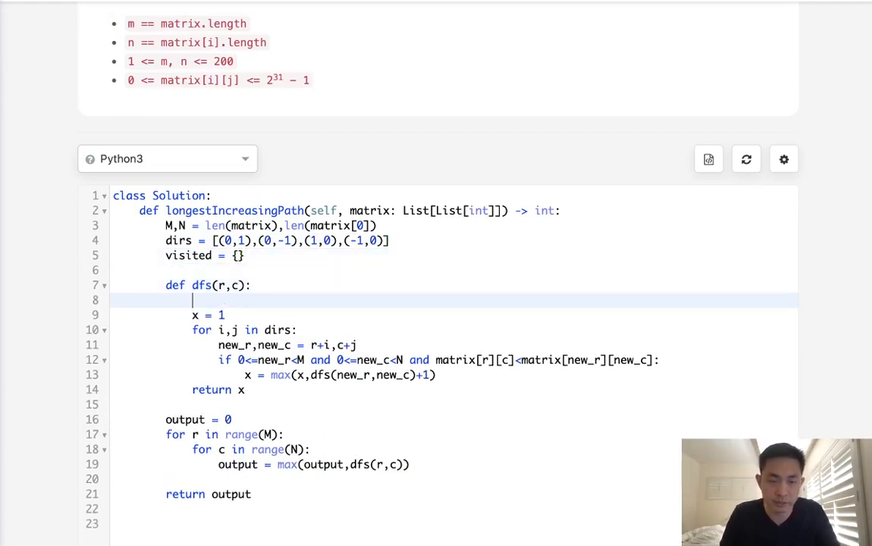
type("if")
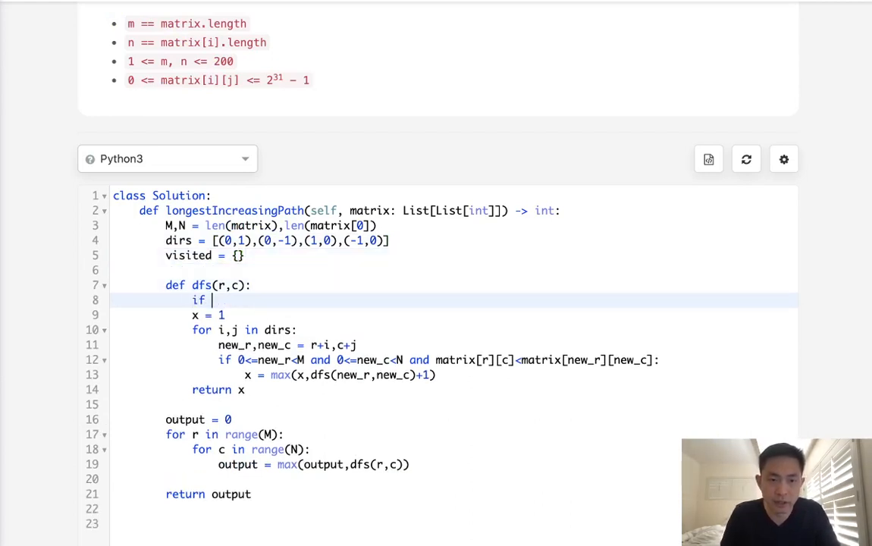
type("(r,")
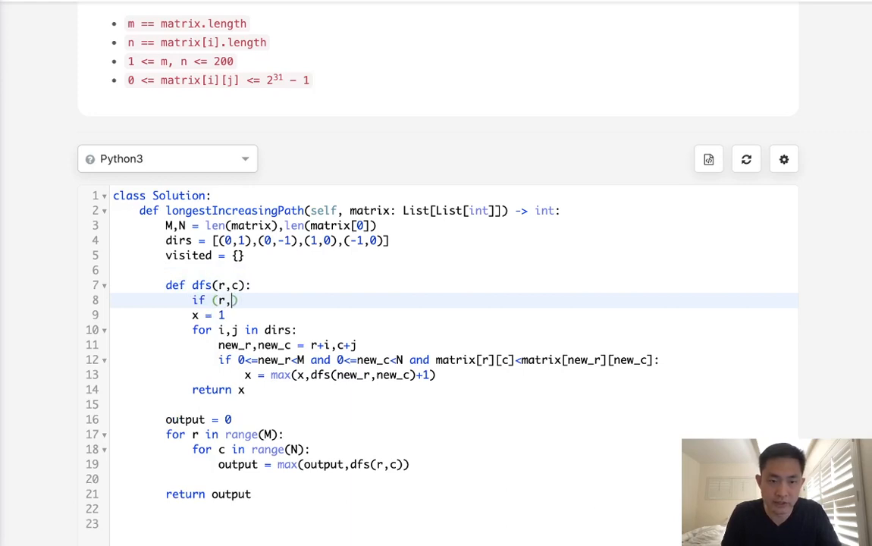
type("c) in visited")
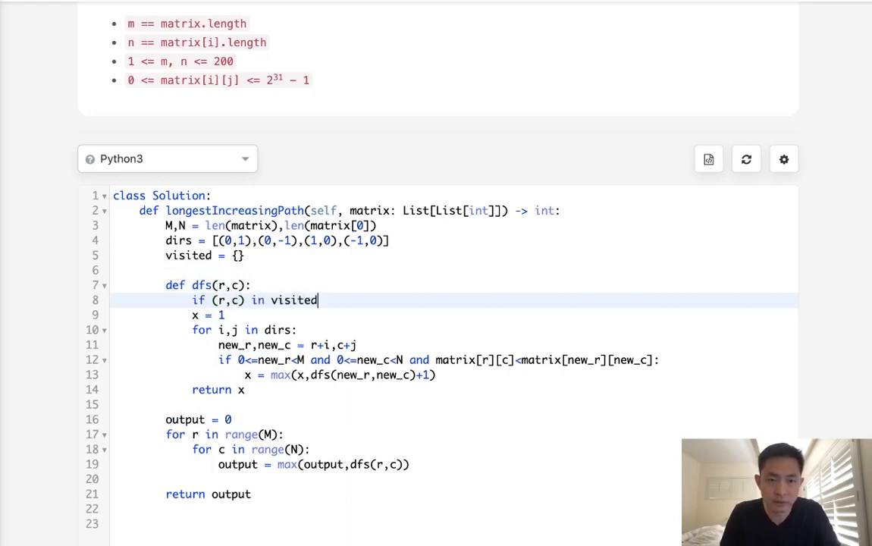
type(": return")
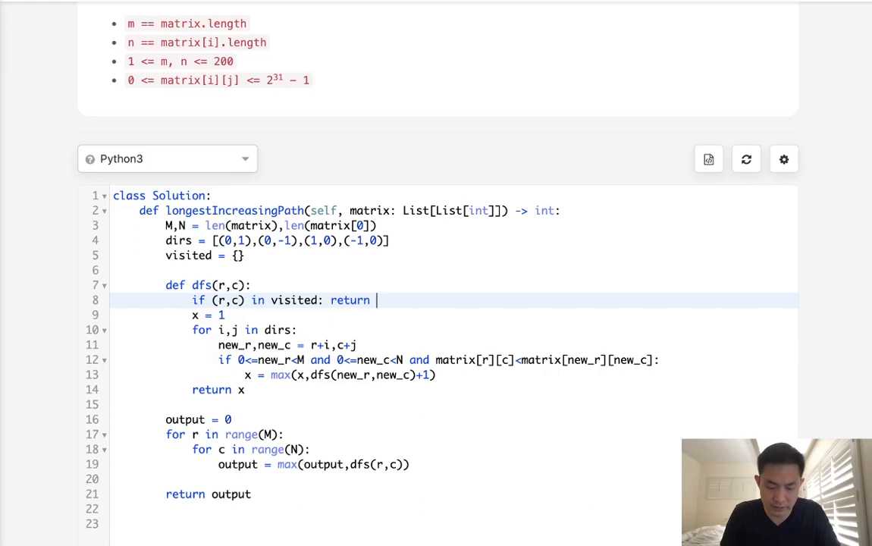
type("visited[(r")
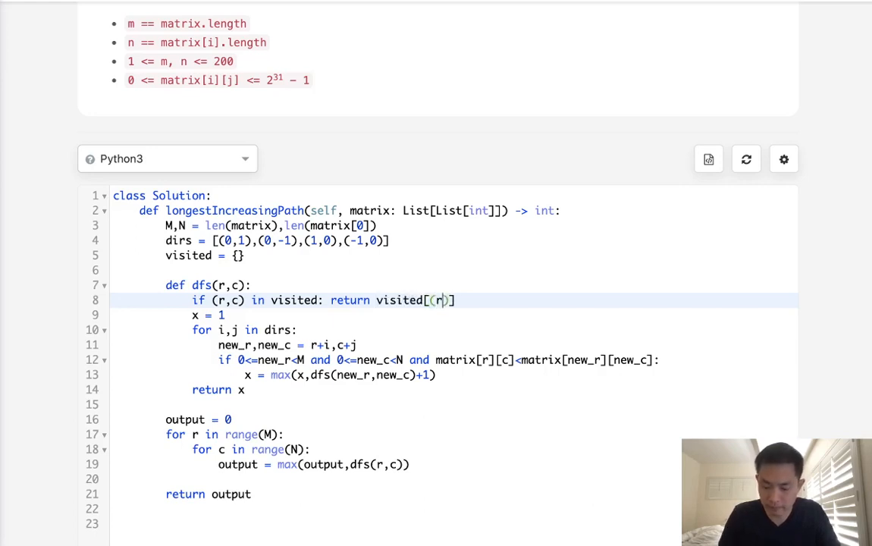
type(",c")
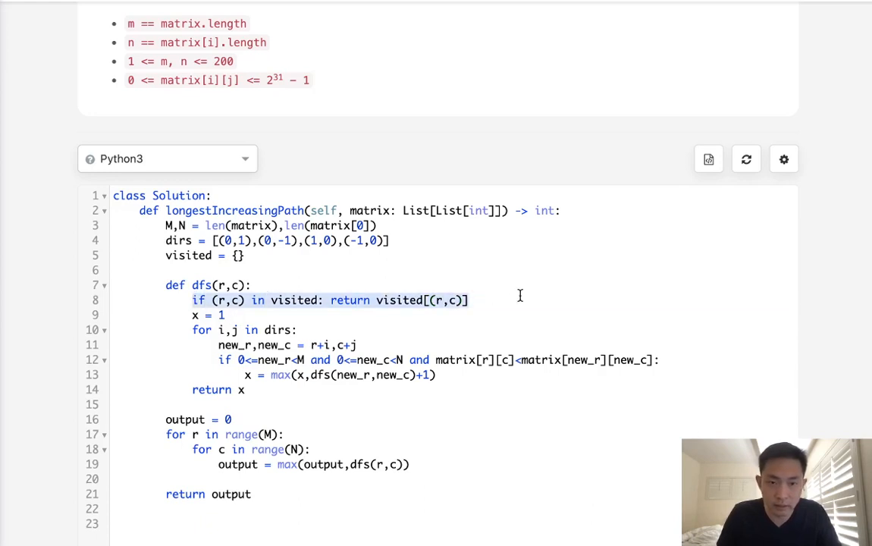
mouse_move(422, 376)
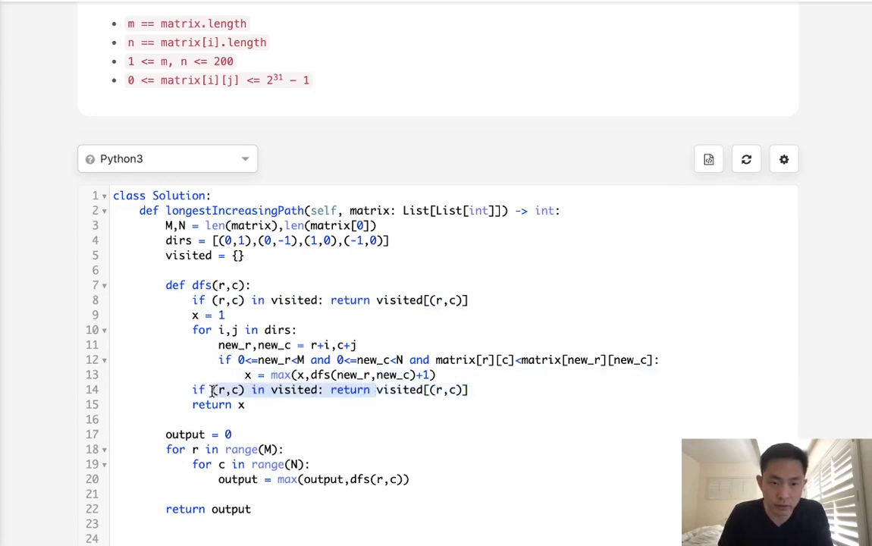
- Save each result with visited[(r,c)] = x before returning x
type("visited[(r,c)] =")
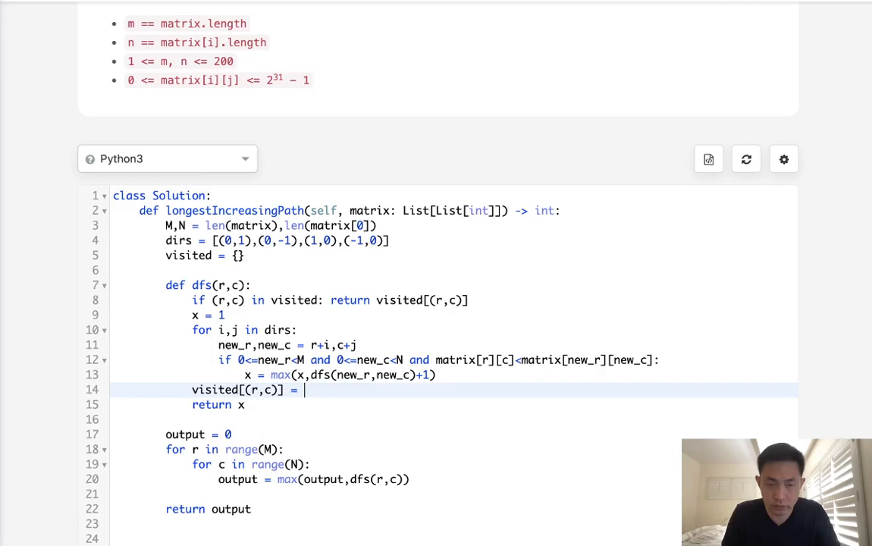
type("x")
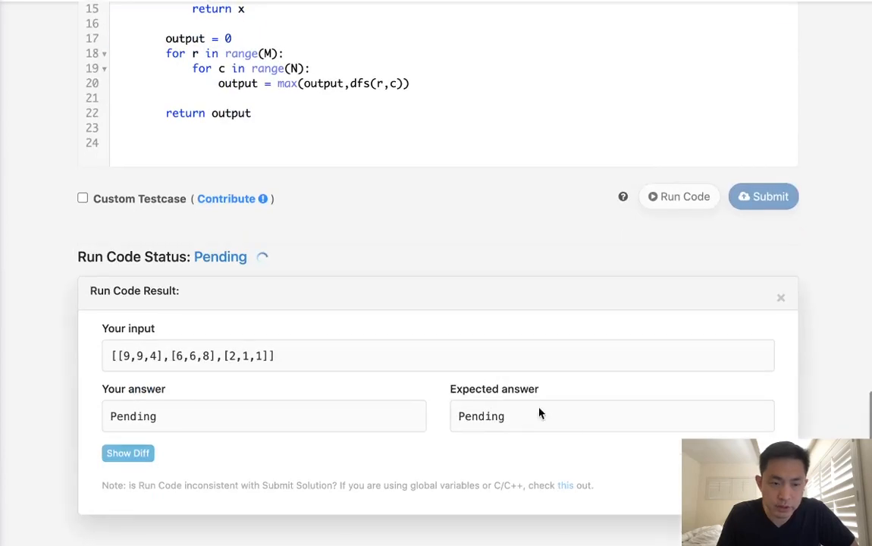
- Submit the memoized solution and view the Accepted result
scroll("up", 3)
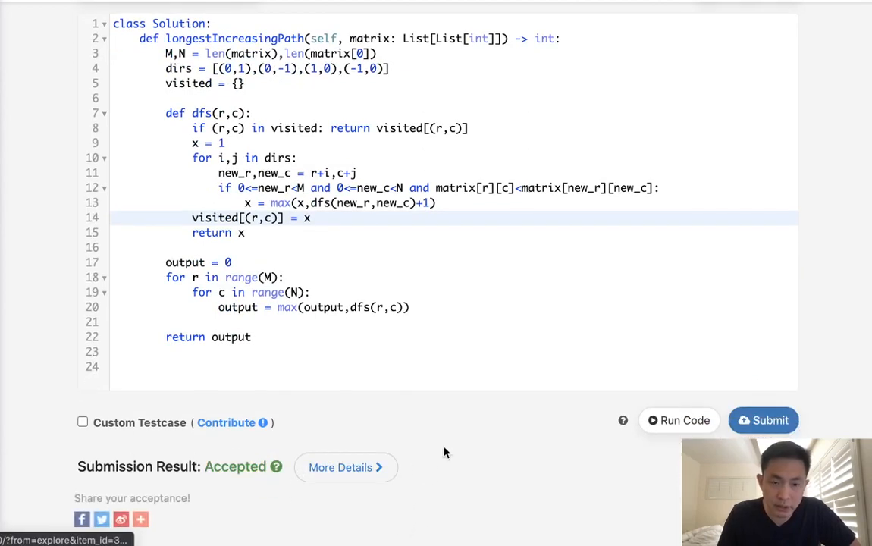
mouse_move(295, 309)
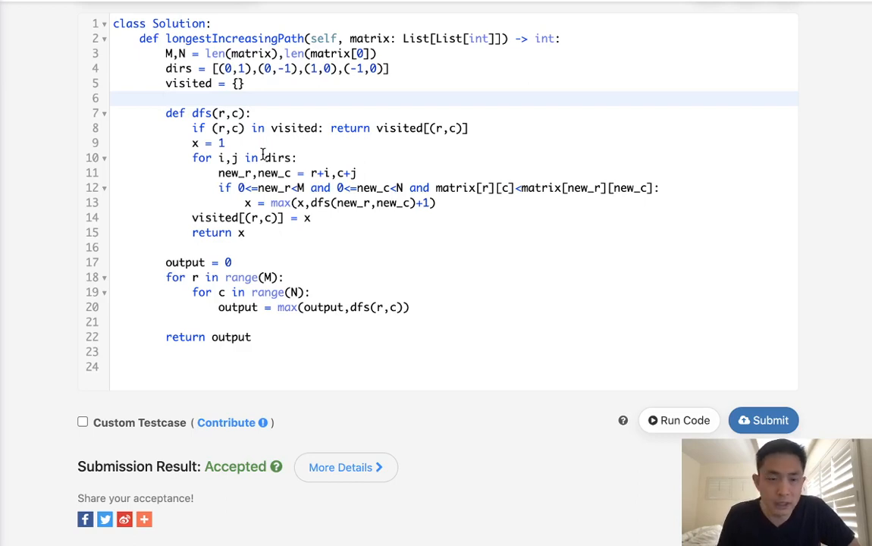
mouse_move(408, 246)
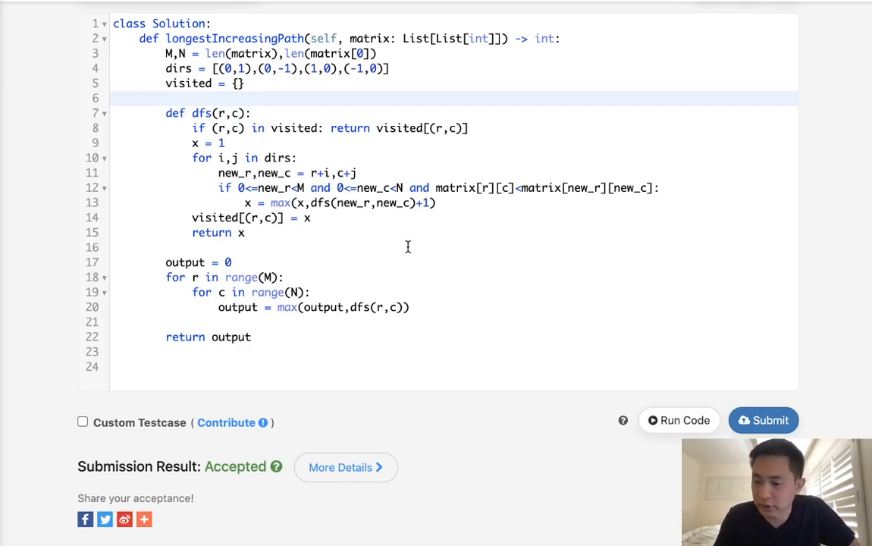